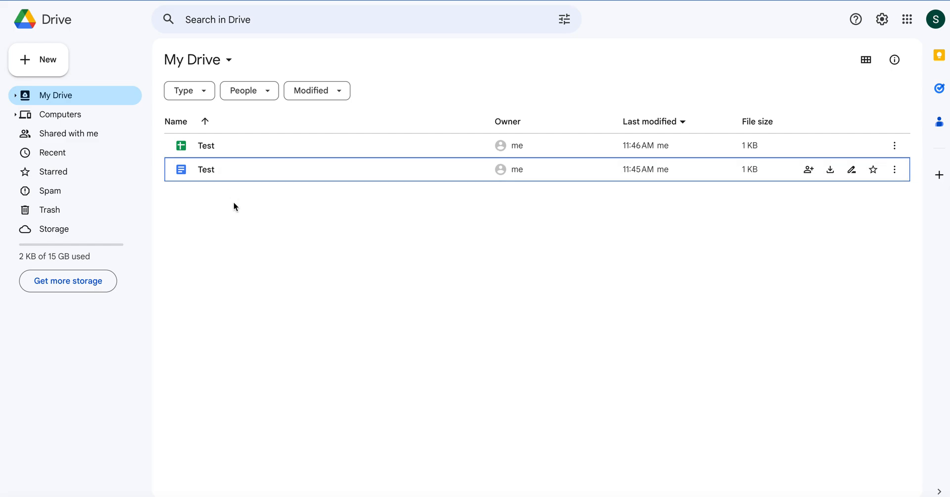
pyautogui.moveTo(246, 249)
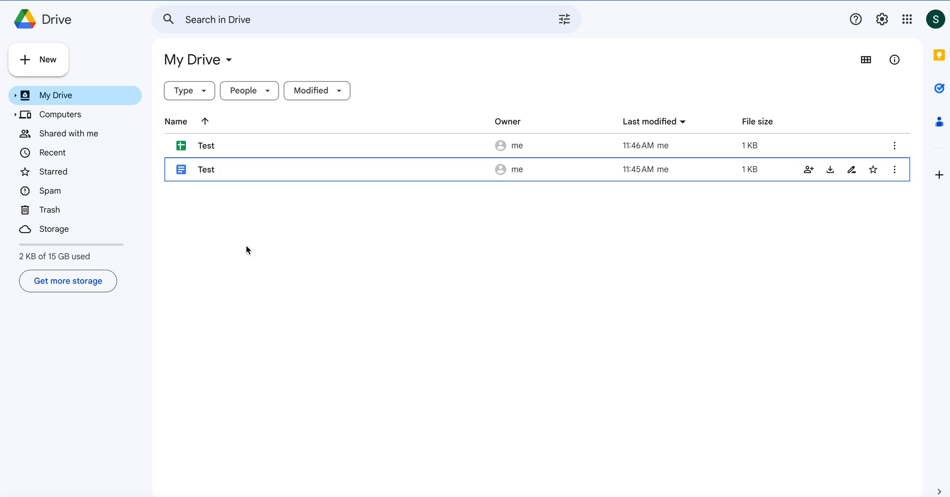
pyautogui.moveTo(237, 241)
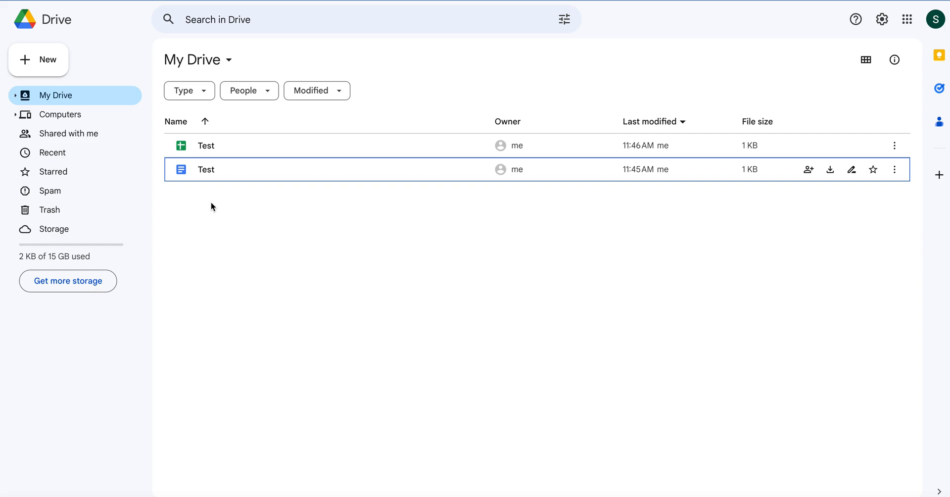
pyautogui.moveTo(209, 148)
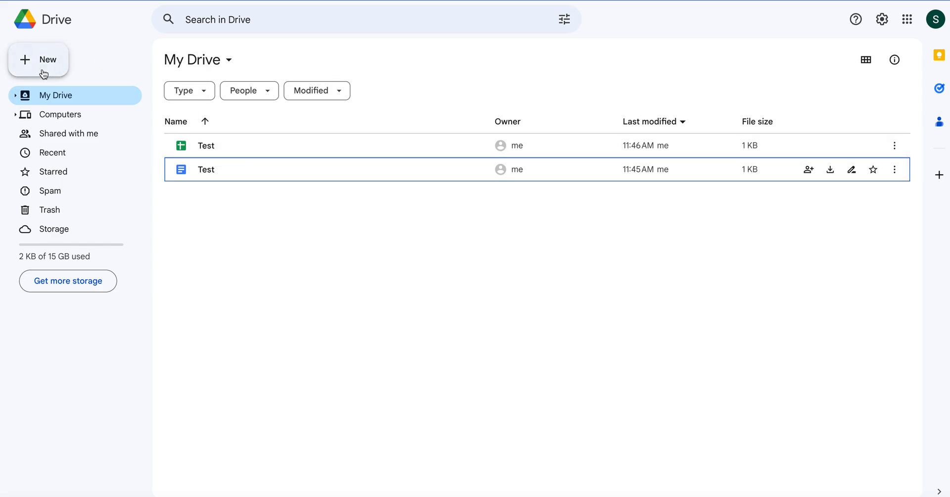
# Create a new blank spreadsheet from the Drive New menu.
pyautogui.click(38, 59)
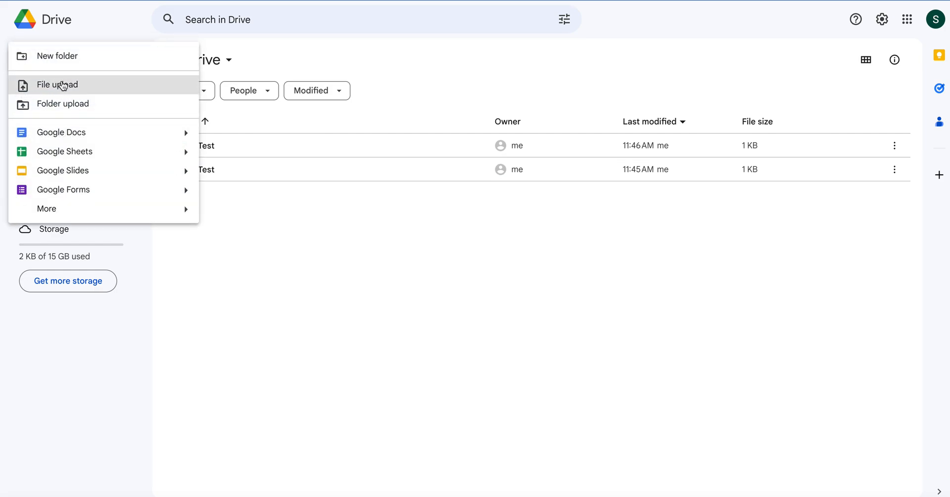
pyautogui.moveTo(65, 150)
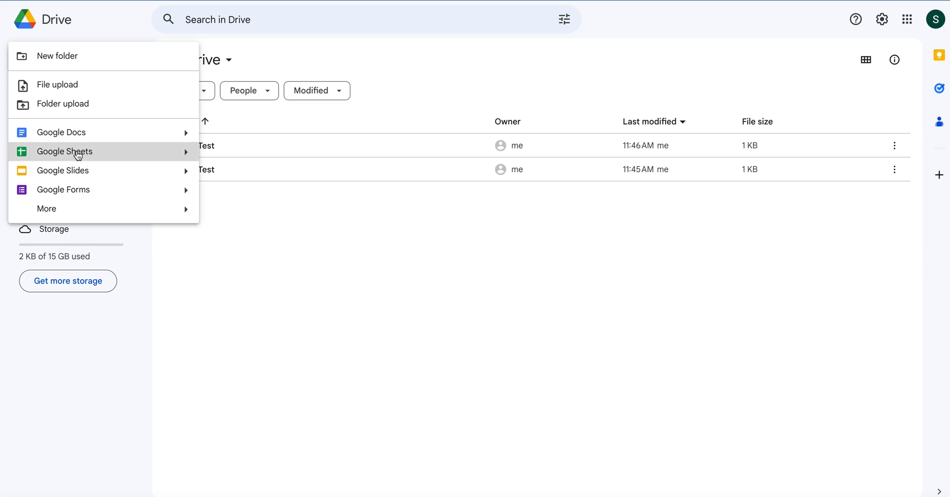
pyautogui.click(64, 152)
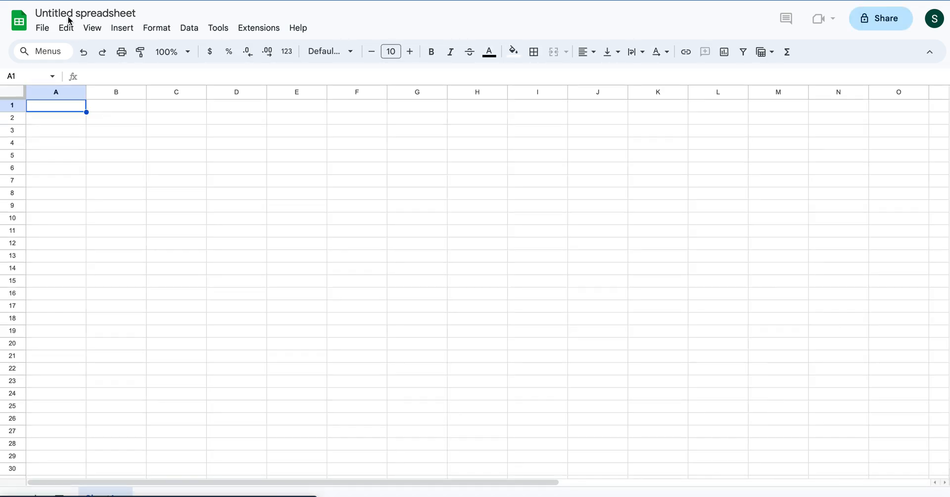
# Rename the untitled spreadsheet to Test1.
pyautogui.click(85, 13)
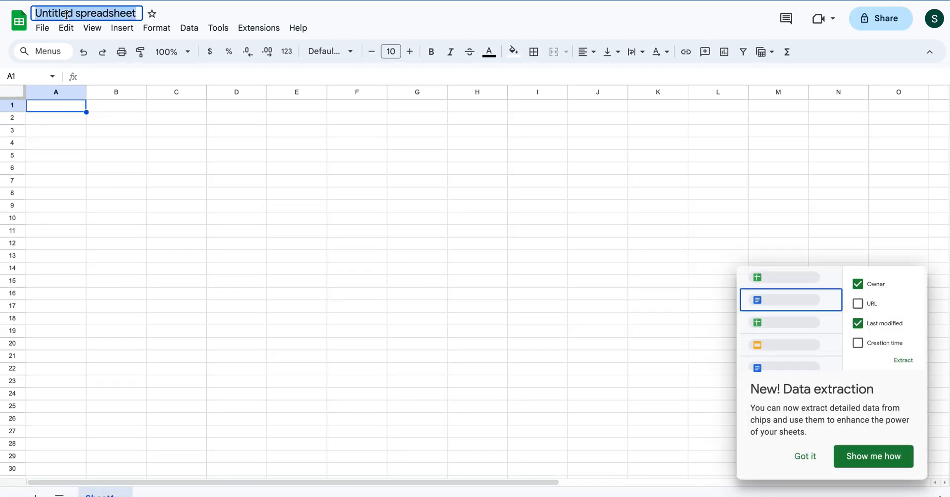
pyautogui.write('Test1')
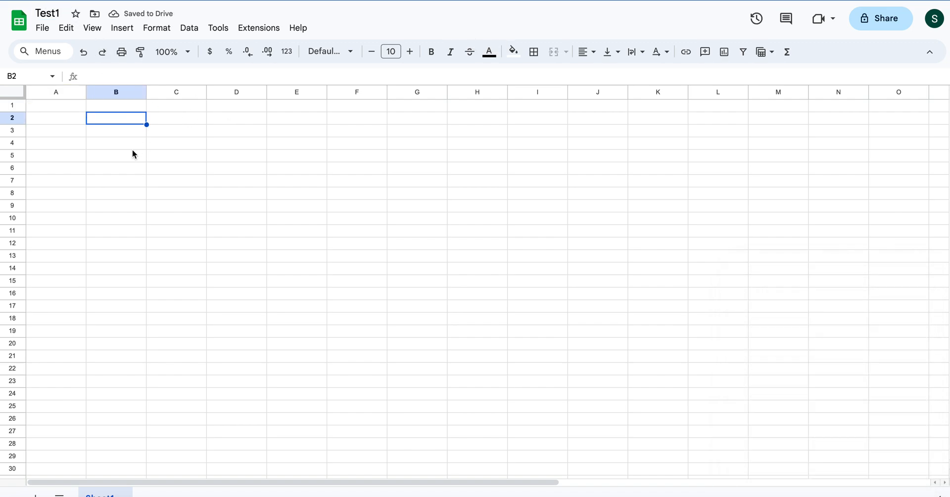
pyautogui.moveTo(394, 145)
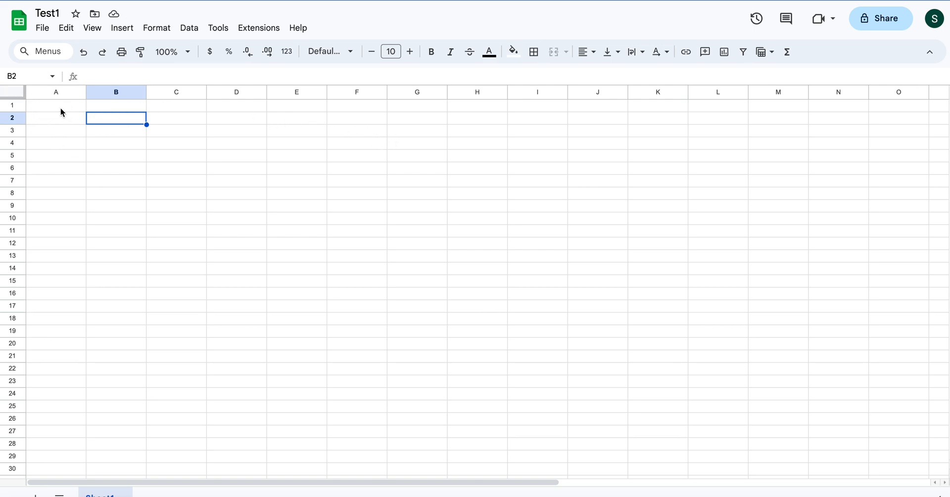
# Enter headers Minutes, Hours, Seconds from A1 with 1, 2, 3 beneath them.
pyautogui.click(56, 105)
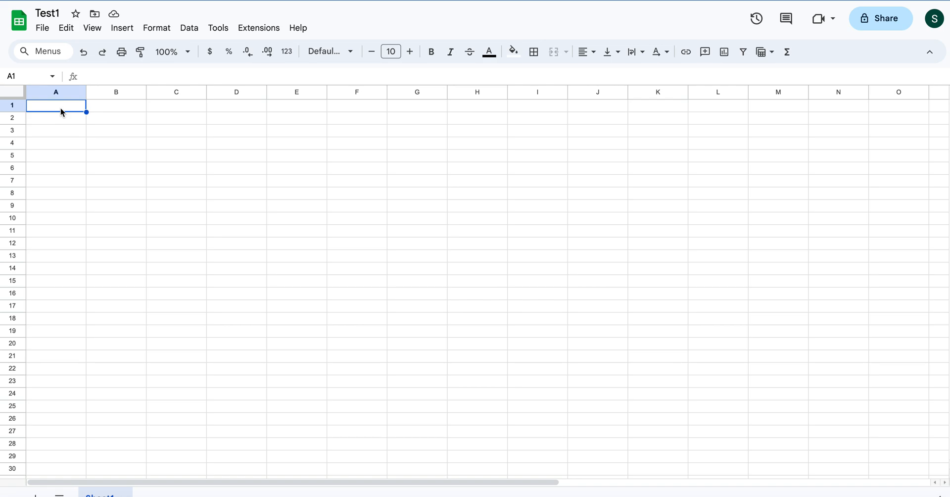
pyautogui.write('Minutes')
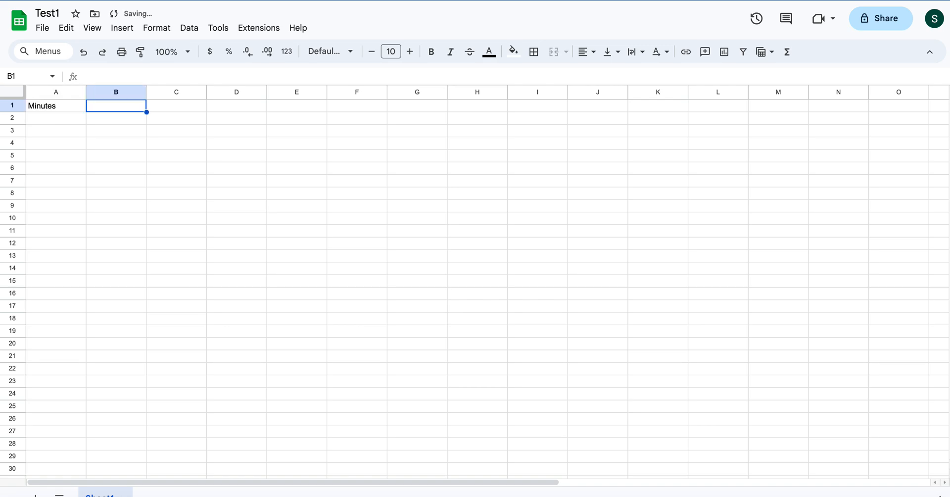
pyautogui.write('Hours')
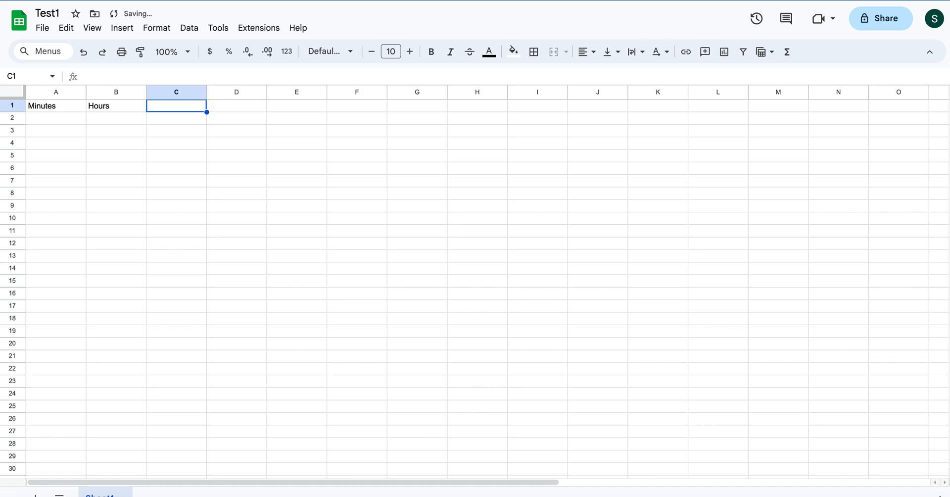
pyautogui.write('Seconds')
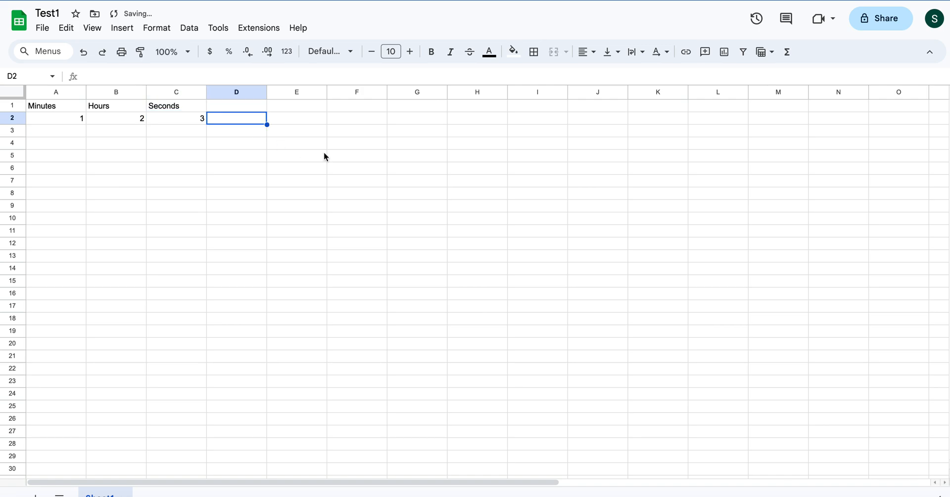
pyautogui.moveTo(660, 175)
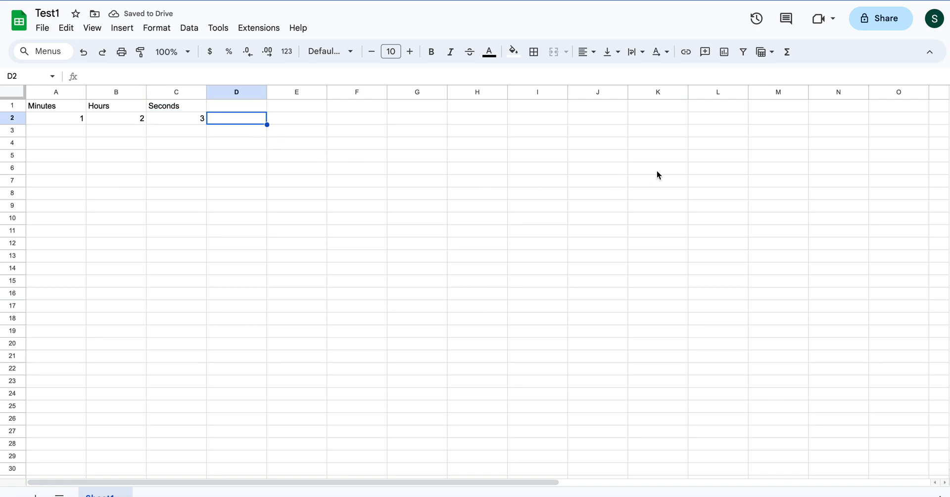
pyautogui.moveTo(881, 18)
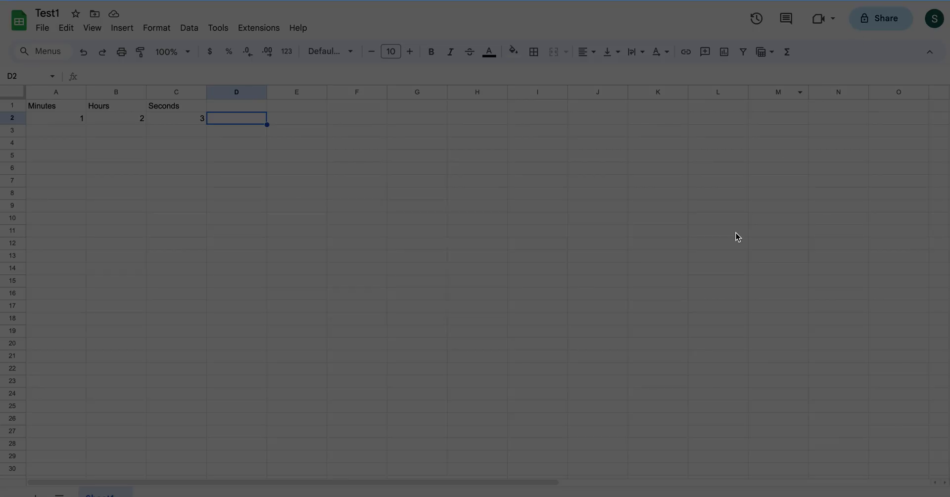
# Add the suggested contact as an editor in the Share dialog.
pyautogui.click(881, 18)
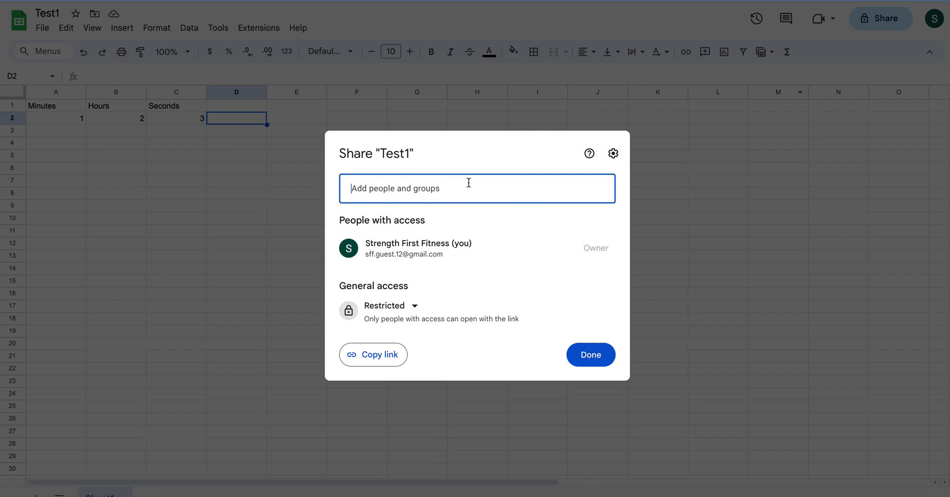
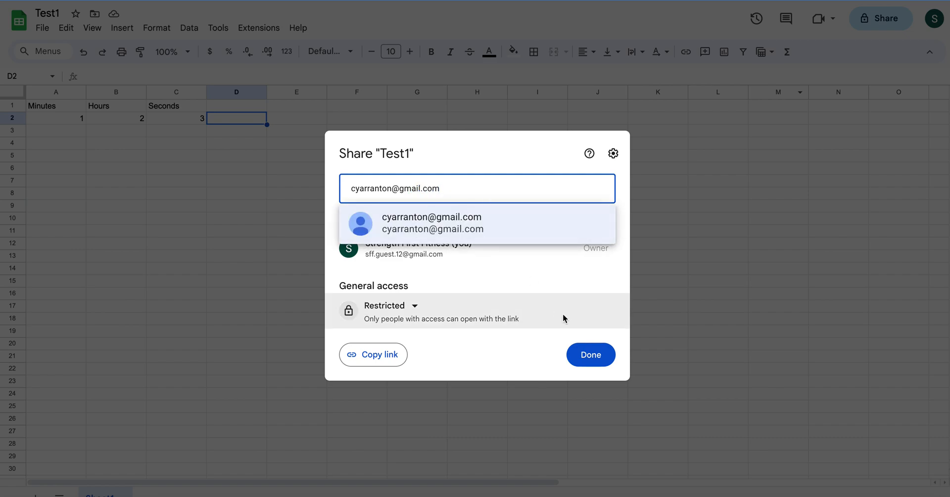
pyautogui.click(432, 223)
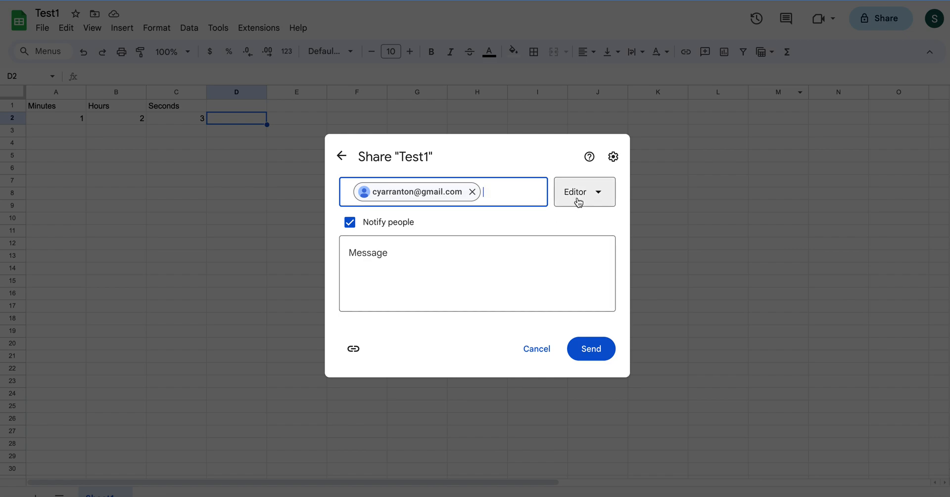
pyautogui.click(581, 191)
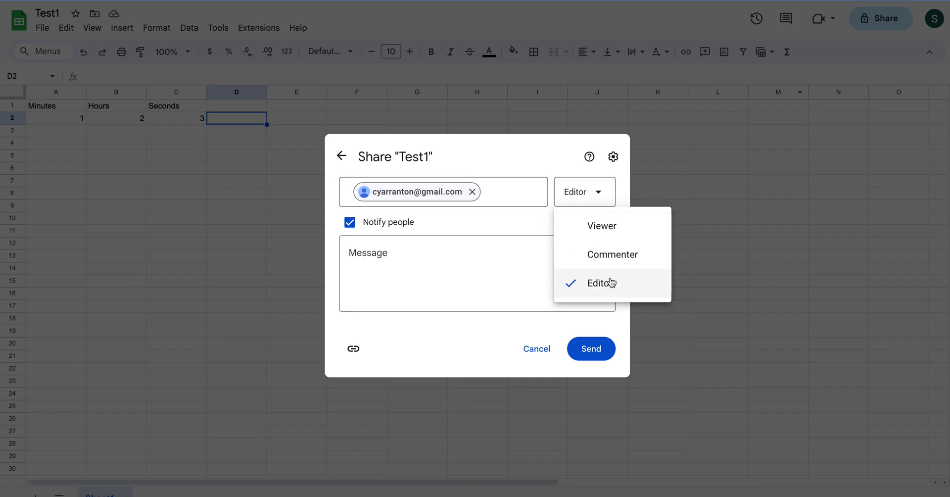
pyautogui.moveTo(602, 226)
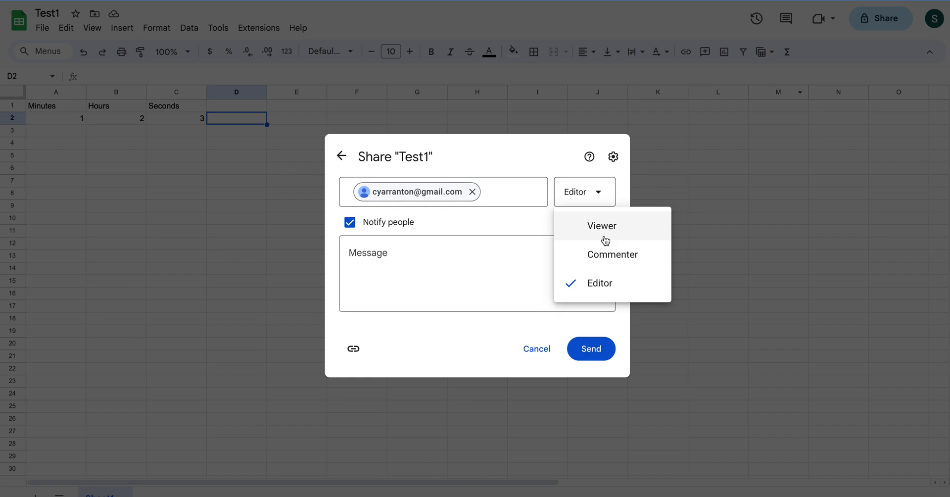
pyautogui.moveTo(611, 255)
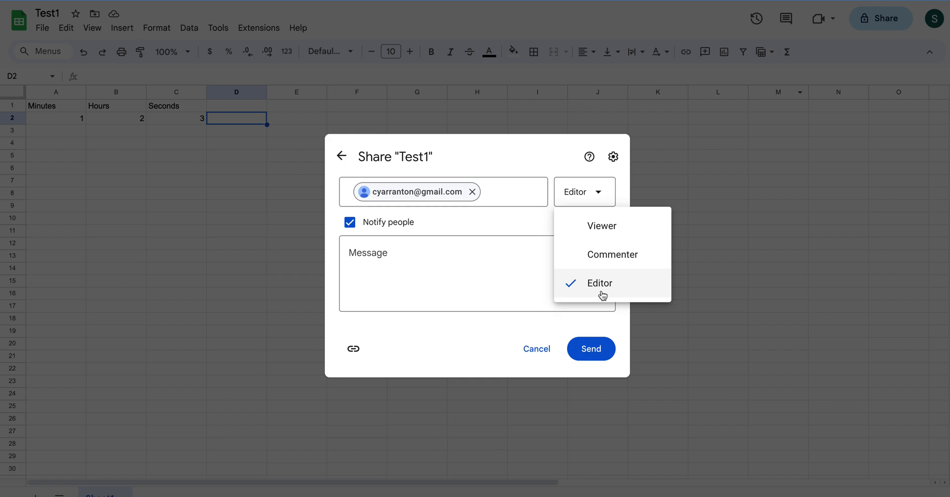
pyautogui.click(600, 283)
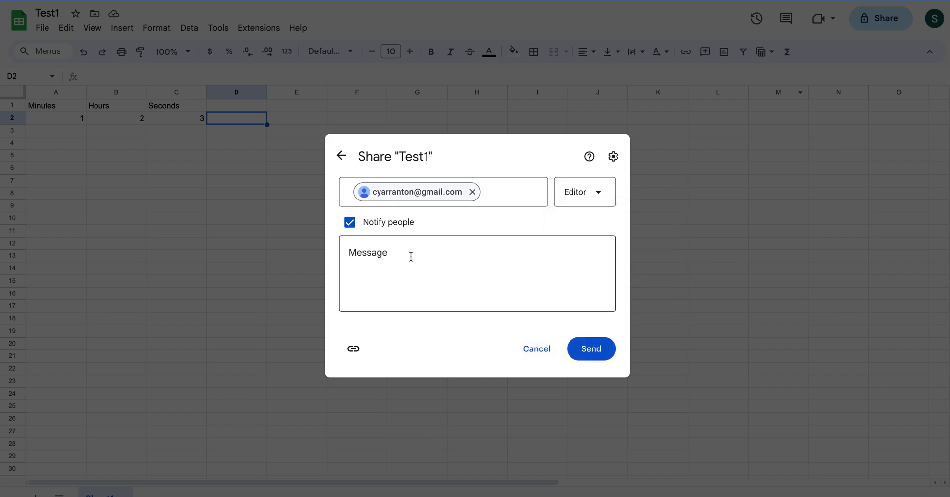
# Add the message 'Hey help me!' to the invitation, keeping Editor access.
pyautogui.click(424, 272)
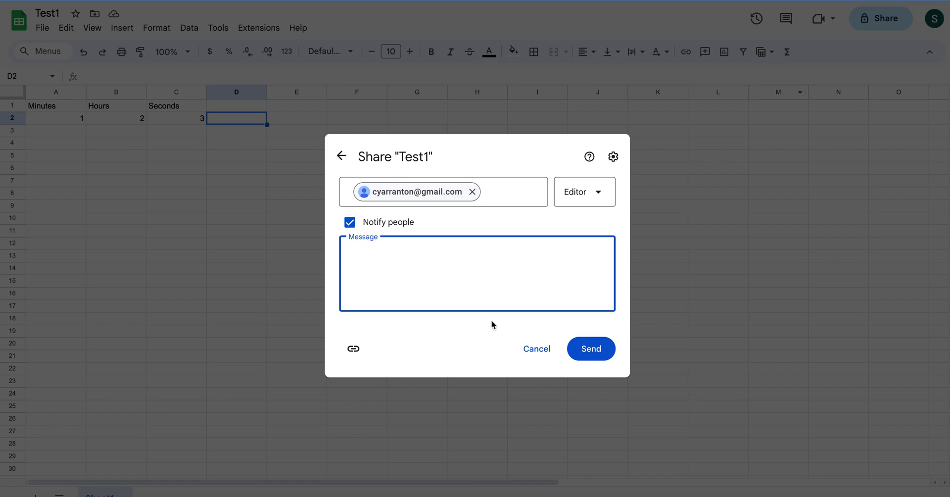
pyautogui.write('Hey h')
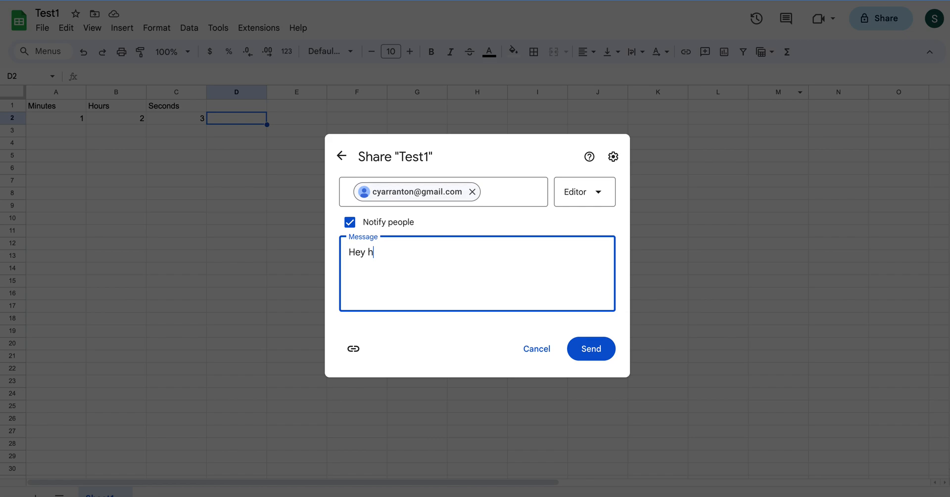
pyautogui.write('elp me!')
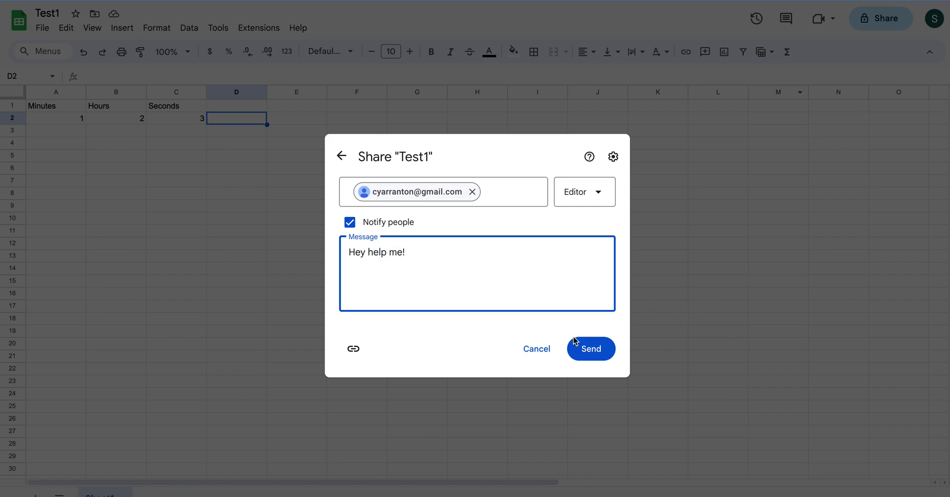
pyautogui.moveTo(353, 348)
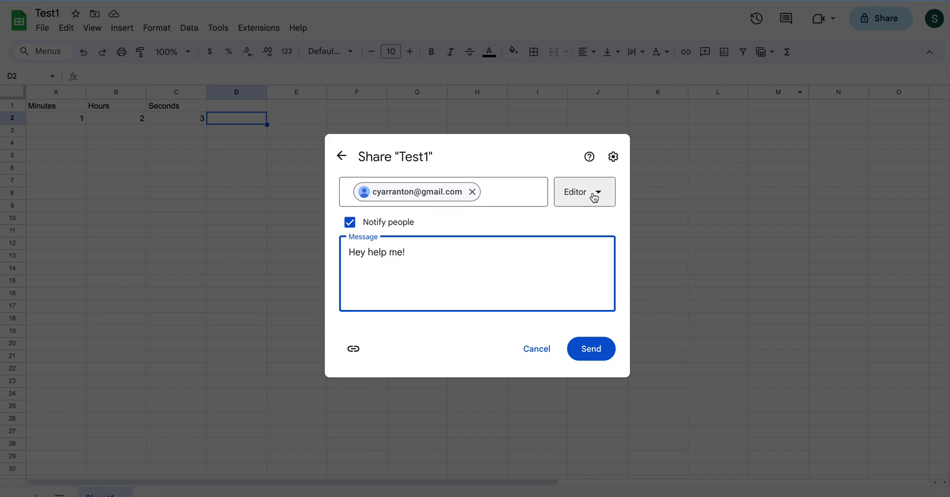
pyautogui.click(584, 191)
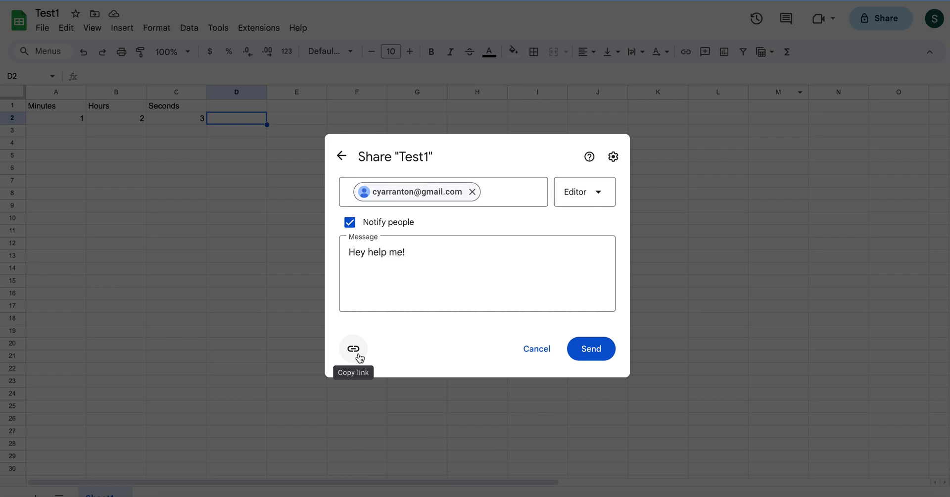
pyautogui.moveTo(362, 357)
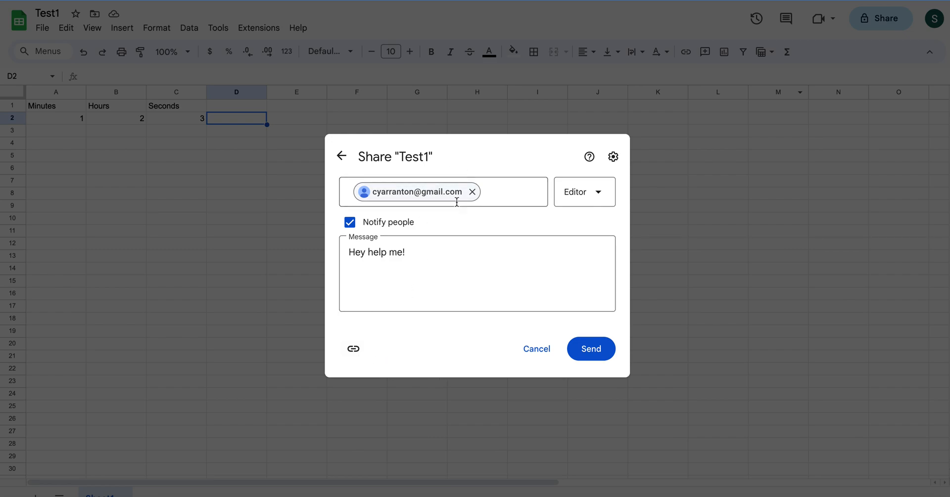
pyautogui.moveTo(456, 229)
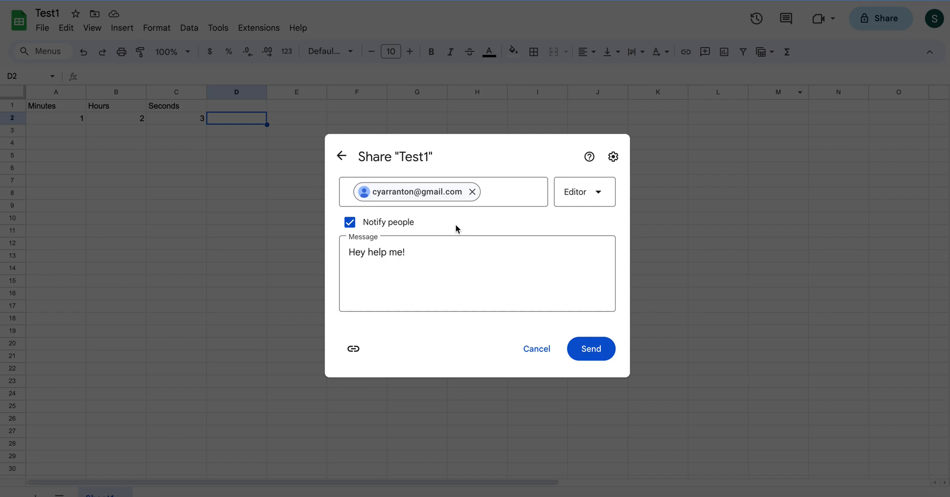
pyautogui.moveTo(474, 344)
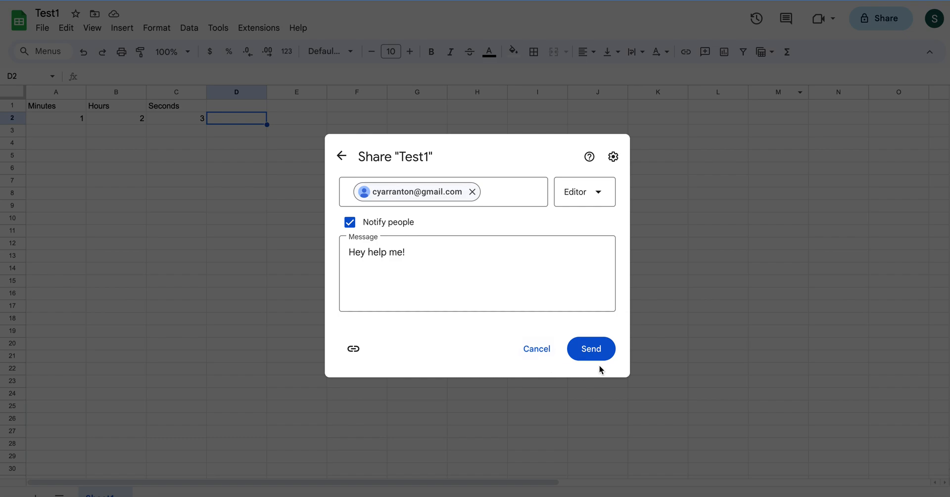
# Send the invitation granting Editor access to Test1.
pyautogui.click(590, 348)
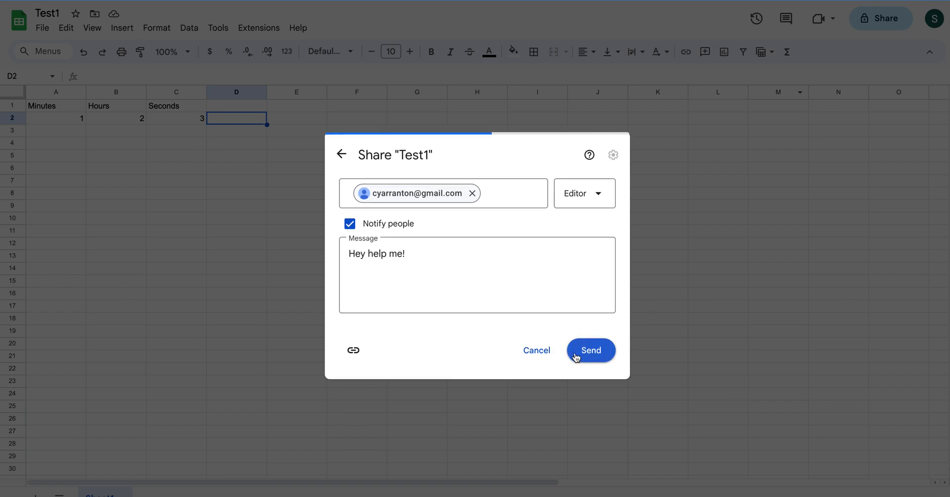
pyautogui.click(590, 350)
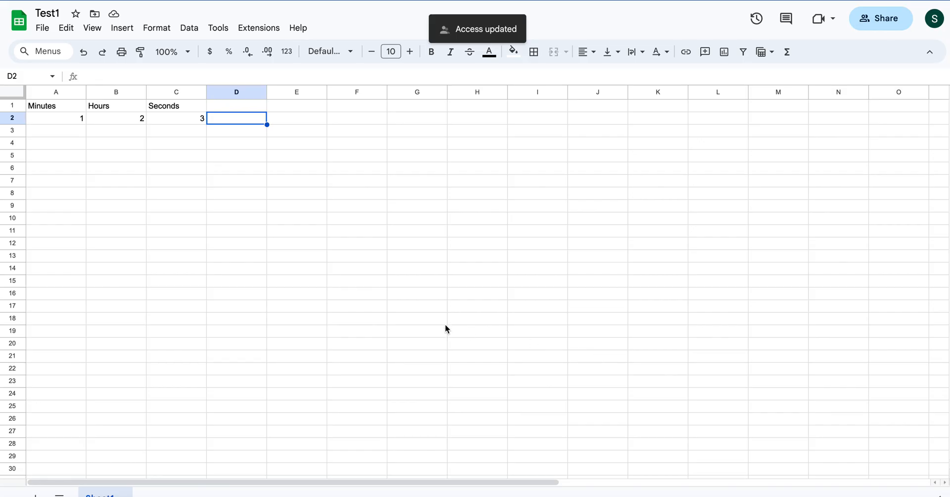
pyautogui.moveTo(447, 329)
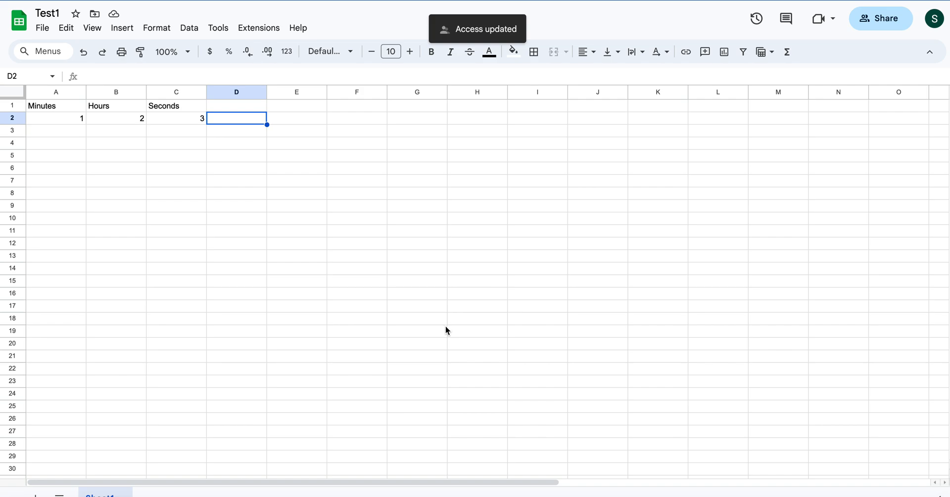
pyautogui.moveTo(325, 338)
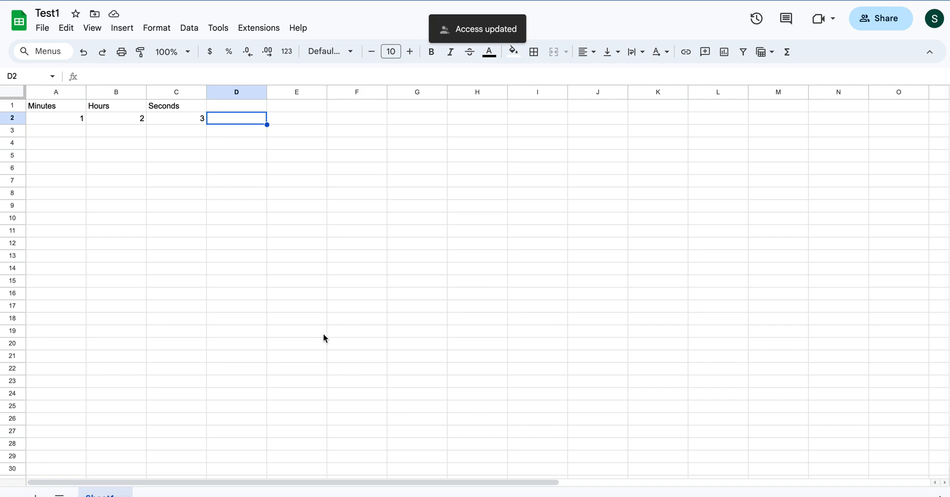
pyautogui.moveTo(252, 275)
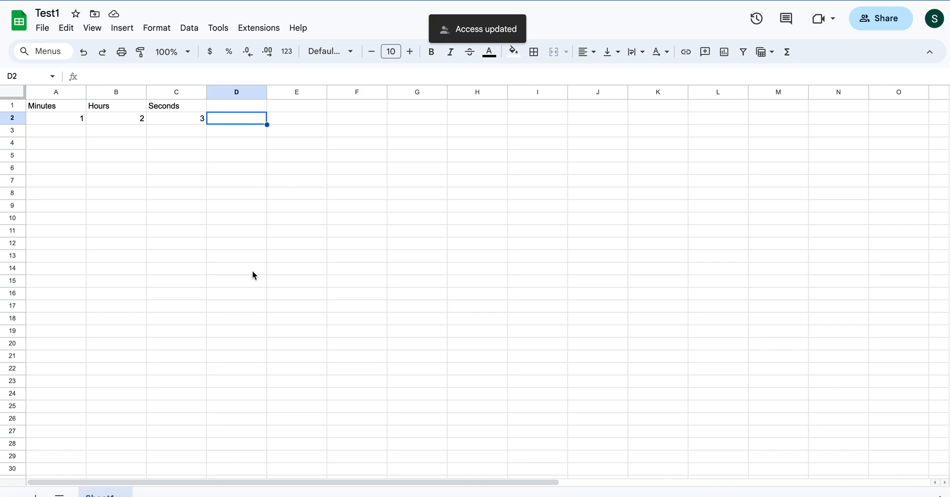
pyautogui.moveTo(476, 183)
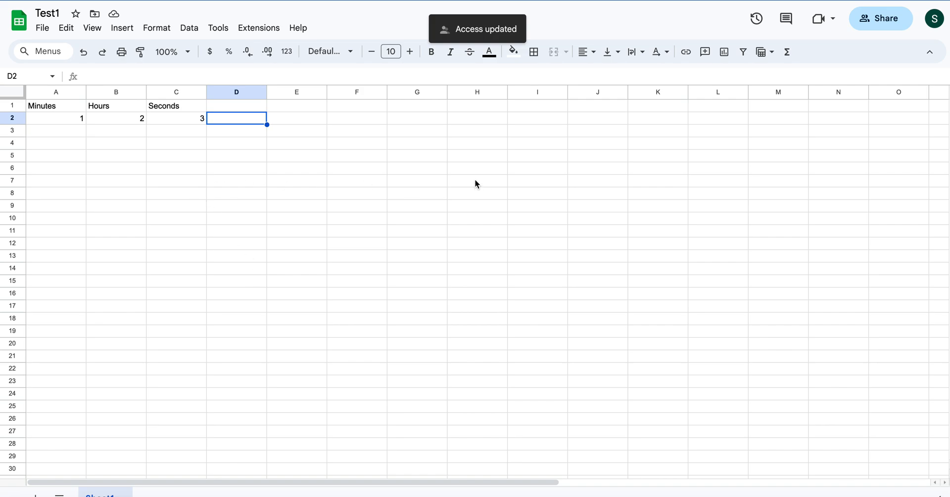
pyautogui.moveTo(95, 142)
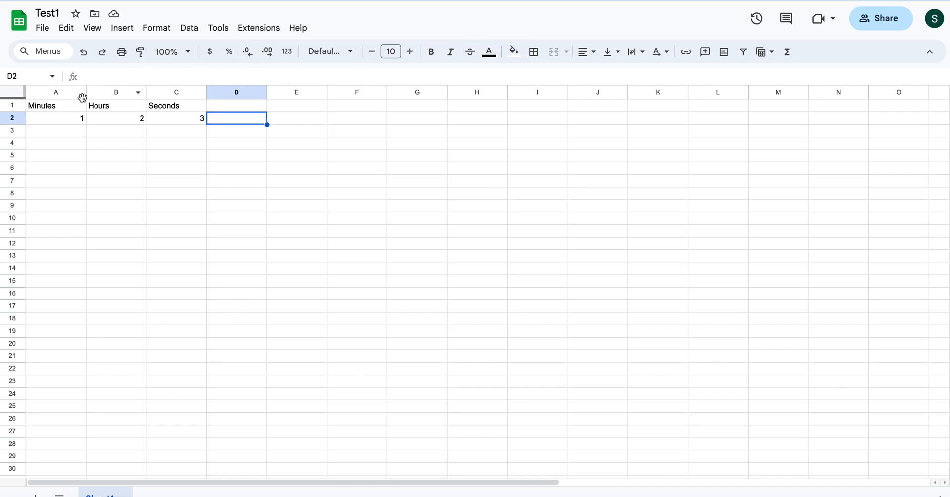
pyautogui.moveTo(42, 129)
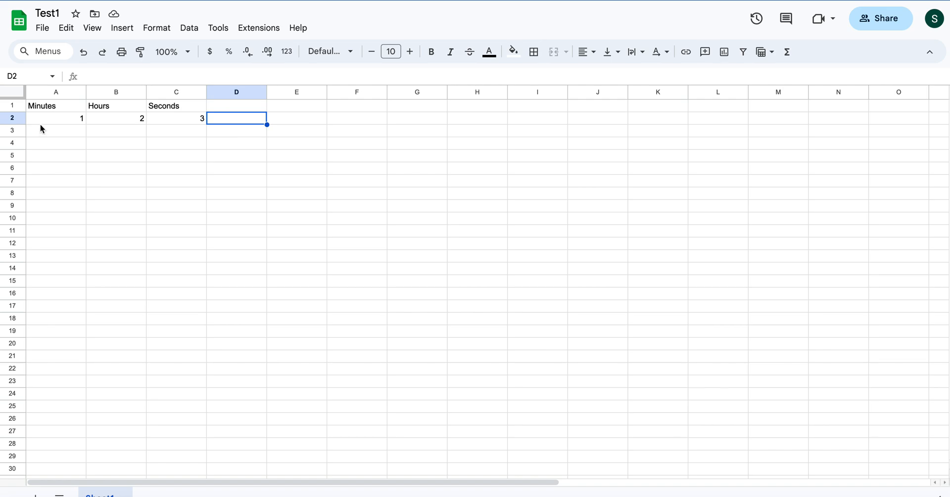
pyautogui.moveTo(81, 131)
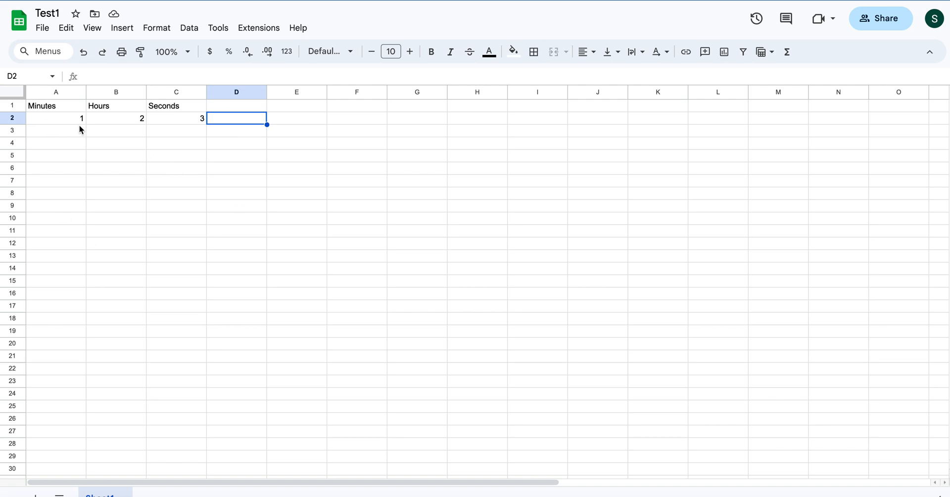
pyautogui.moveTo(34, 110)
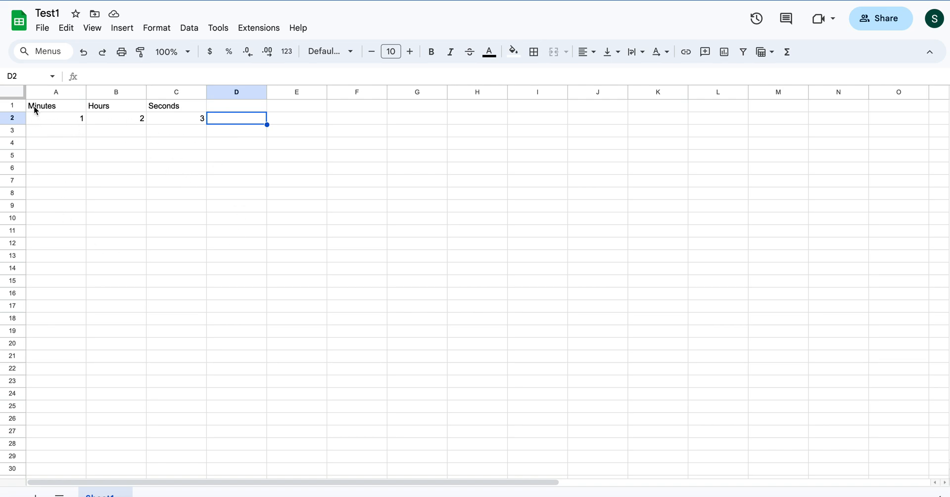
# Select the Minutes/Hours/Seconds table and start protecting it via Data > Protect sheets and ranges.
pyautogui.click(55, 106)
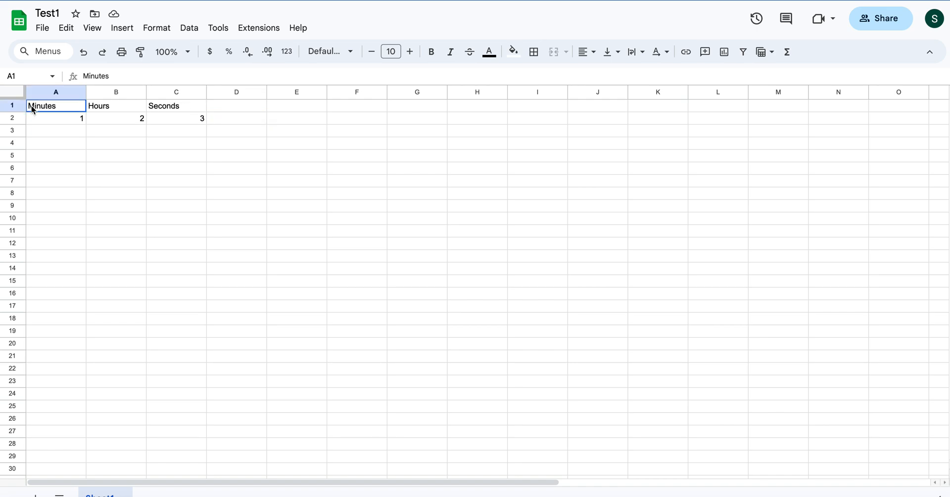
pyautogui.moveTo(56, 106); pyautogui.dragTo(177, 118)
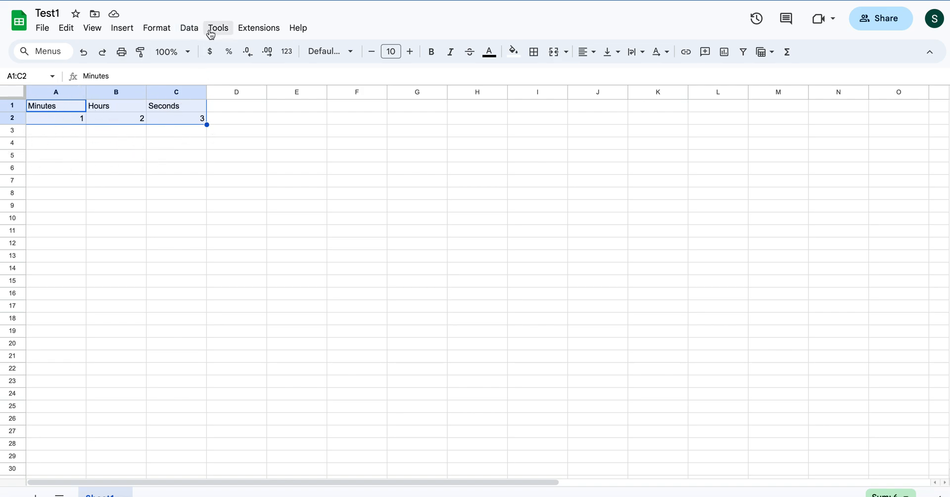
pyautogui.click(189, 28)
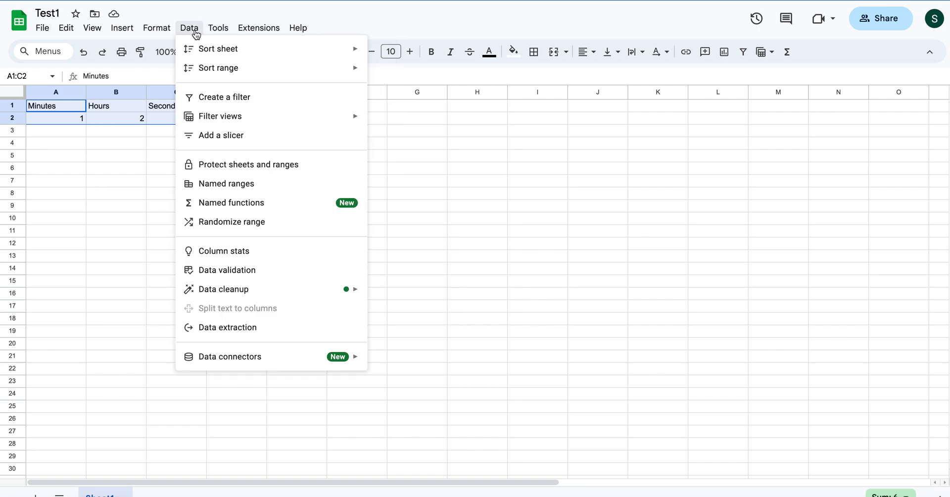
pyautogui.moveTo(226, 97)
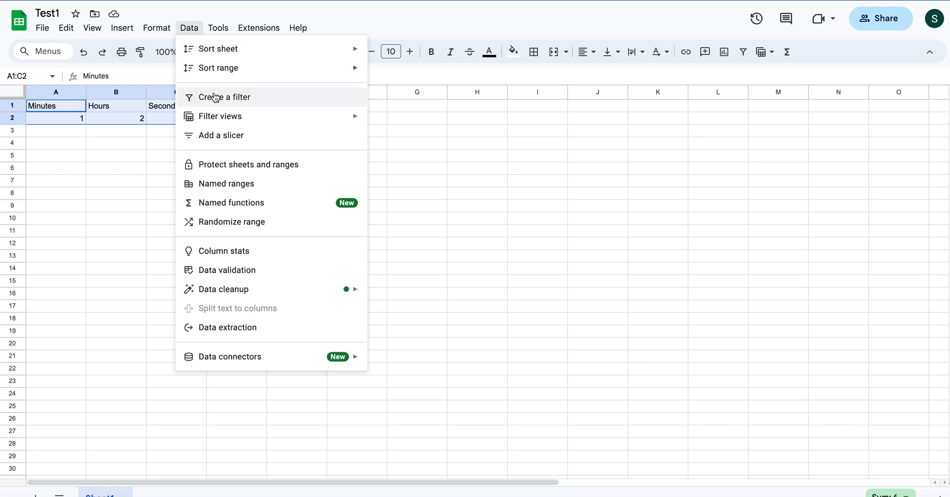
pyautogui.moveTo(221, 243)
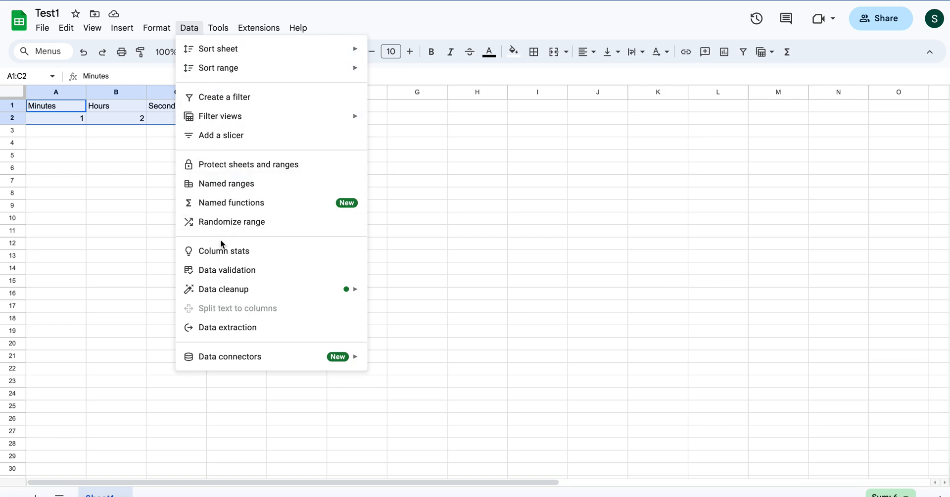
pyautogui.moveTo(229, 164)
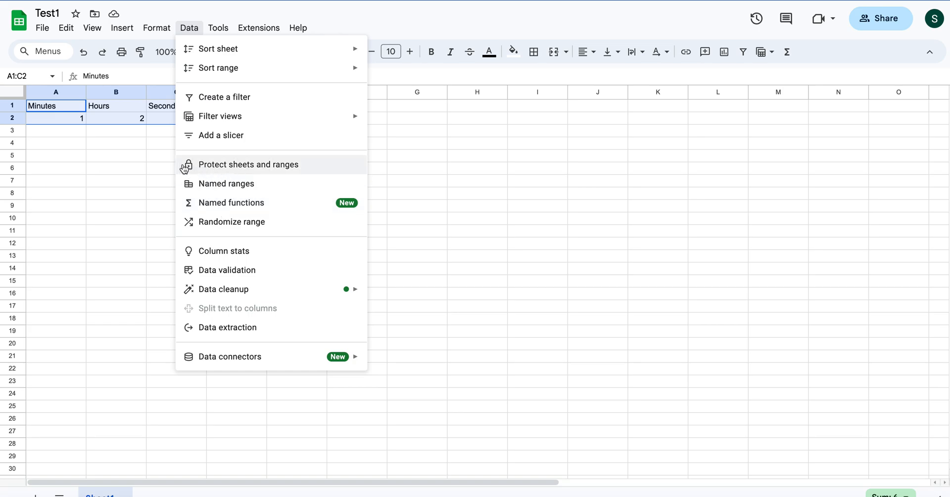
pyautogui.click(247, 165)
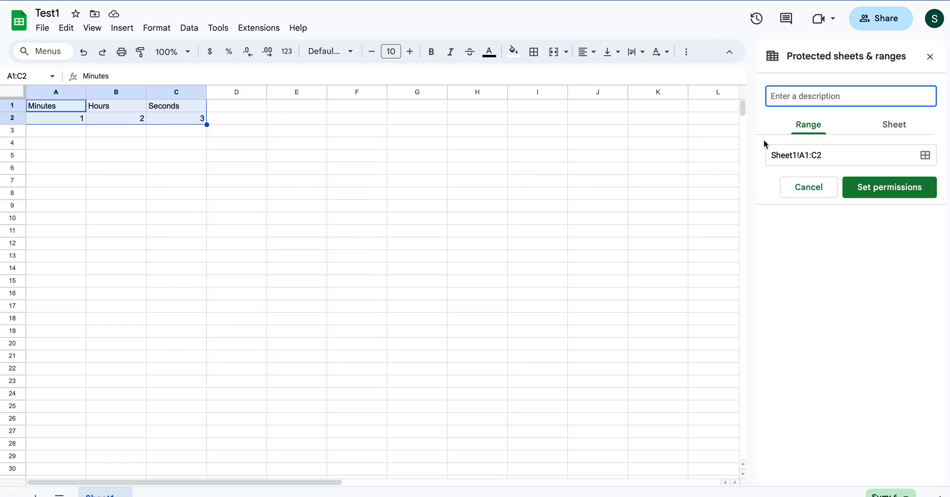
# Describe the protection as Protection and set its range to Sheet1!A1:C3.
pyautogui.click(851, 96)
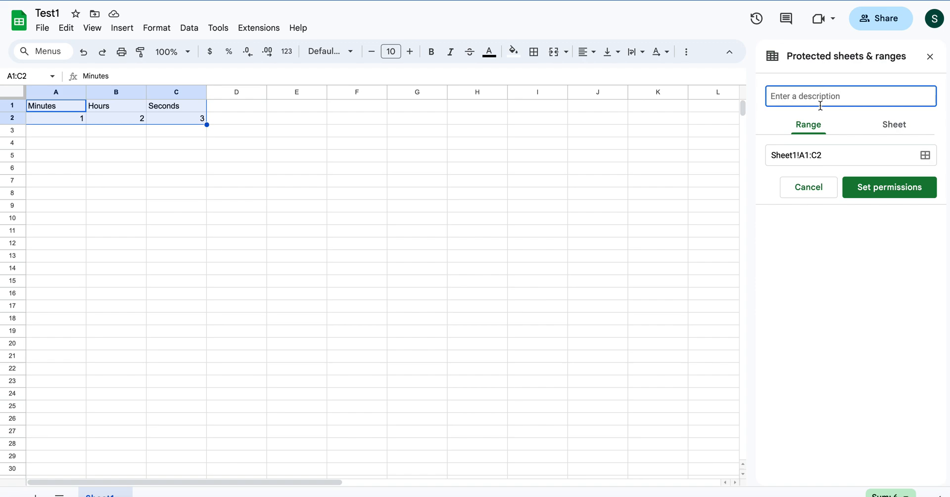
pyautogui.write('Protection')
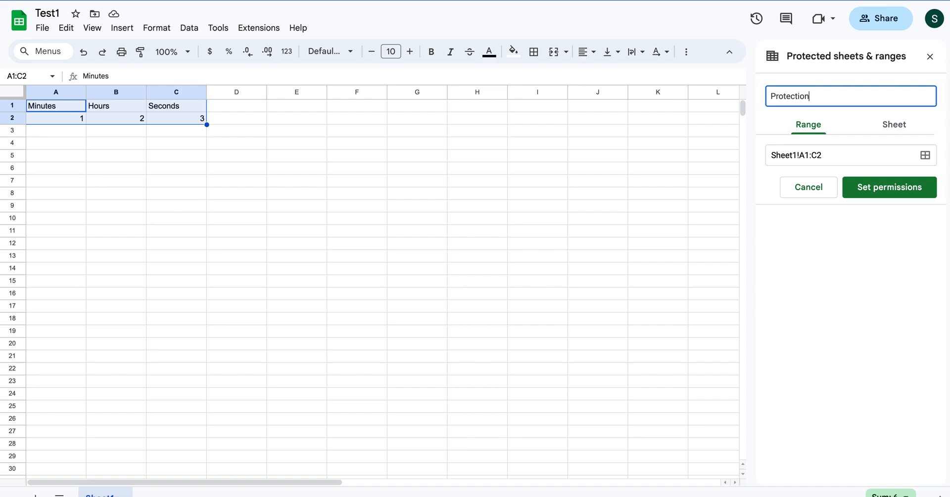
pyautogui.moveTo(840, 266)
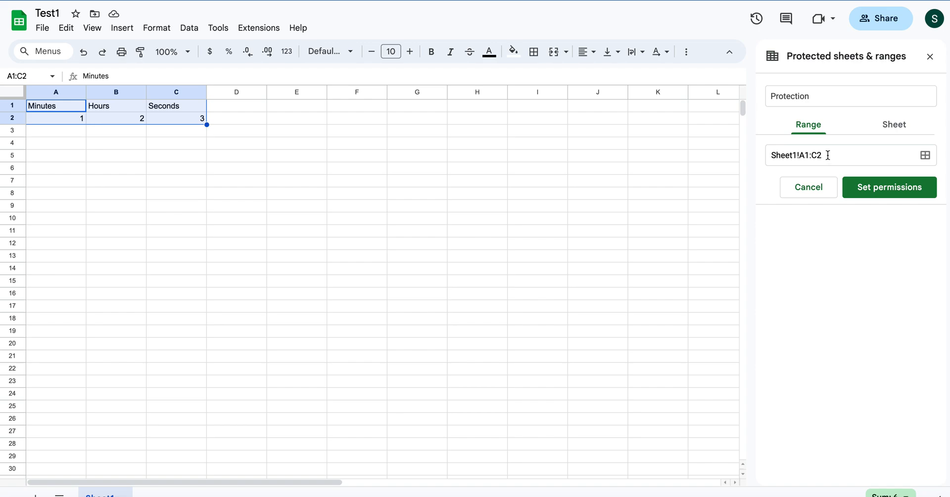
pyautogui.click(848, 155)
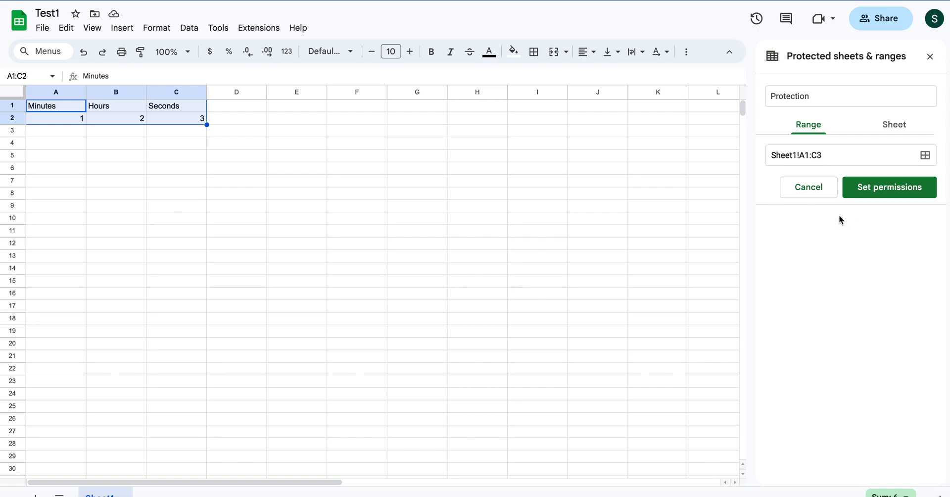
pyautogui.moveTo(104, 94)
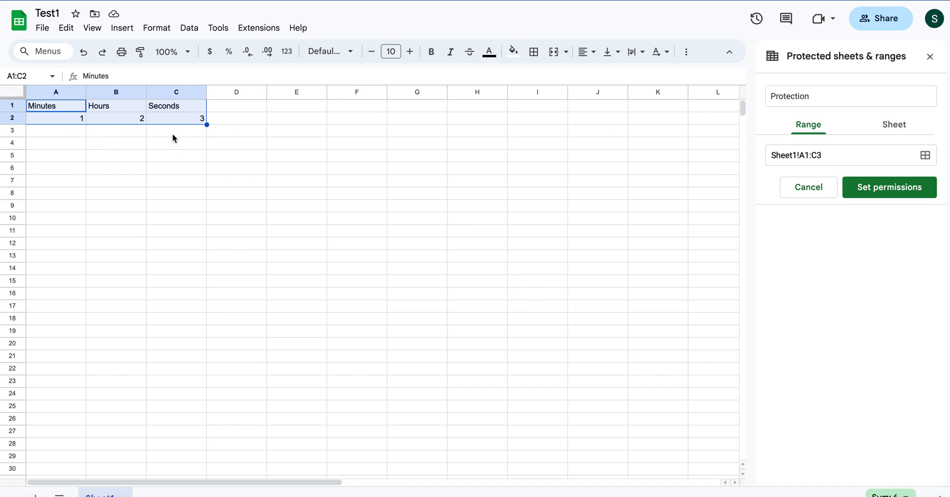
pyautogui.moveTo(201, 140)
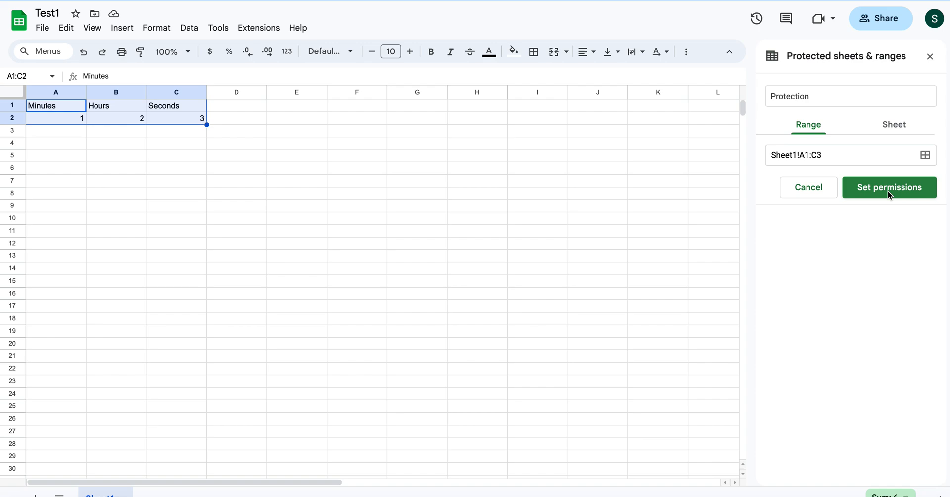
# Restrict editing of Sheet1!A1:C3 to a custom list of the owner and the invited collaborator.
pyautogui.click(889, 187)
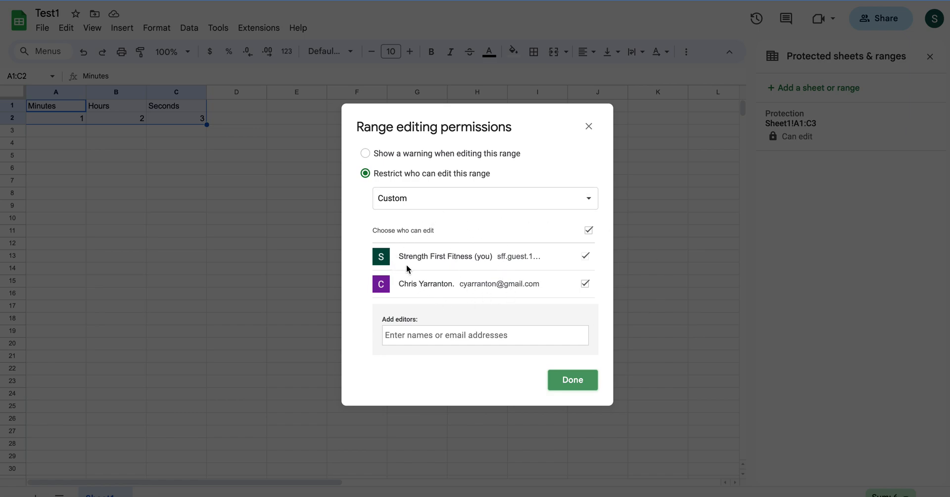
pyautogui.moveTo(460, 211)
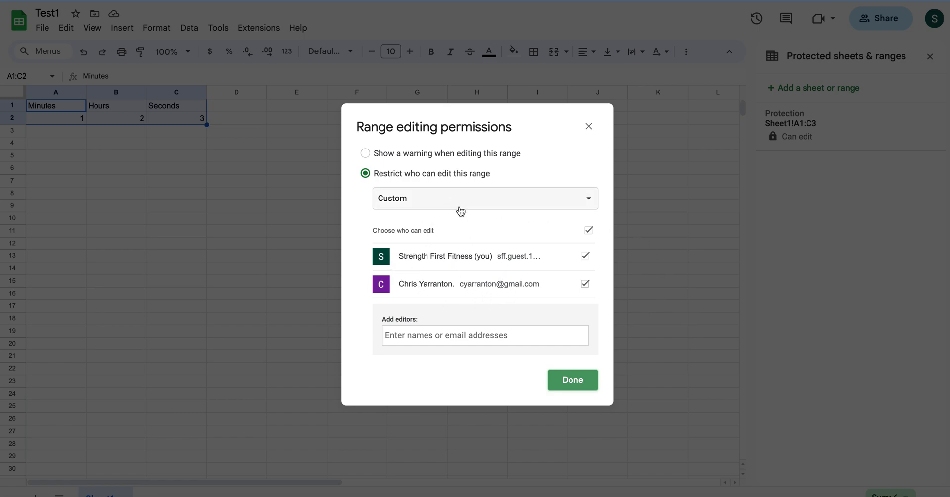
pyautogui.moveTo(522, 247)
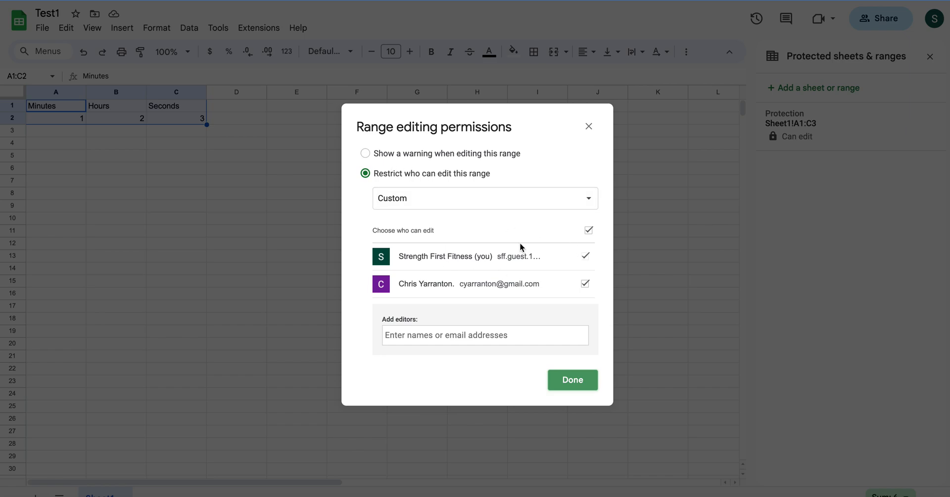
pyautogui.click(484, 198)
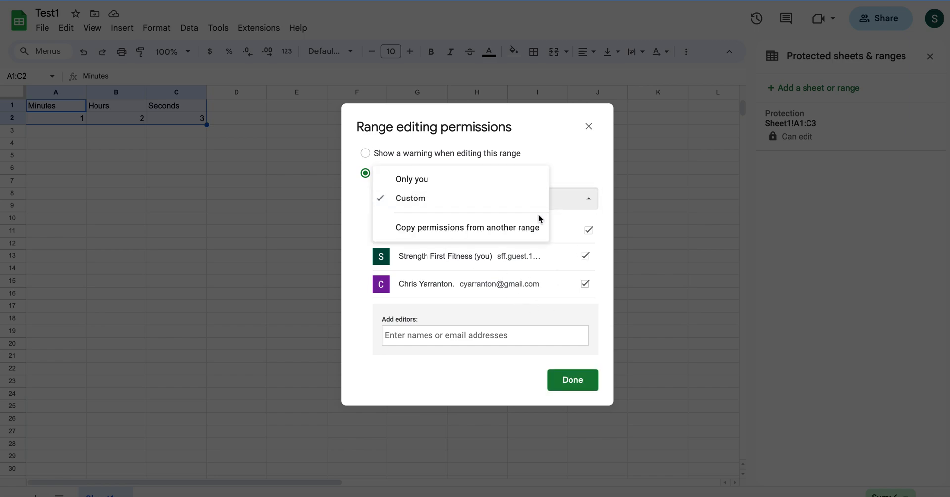
pyautogui.moveTo(412, 179)
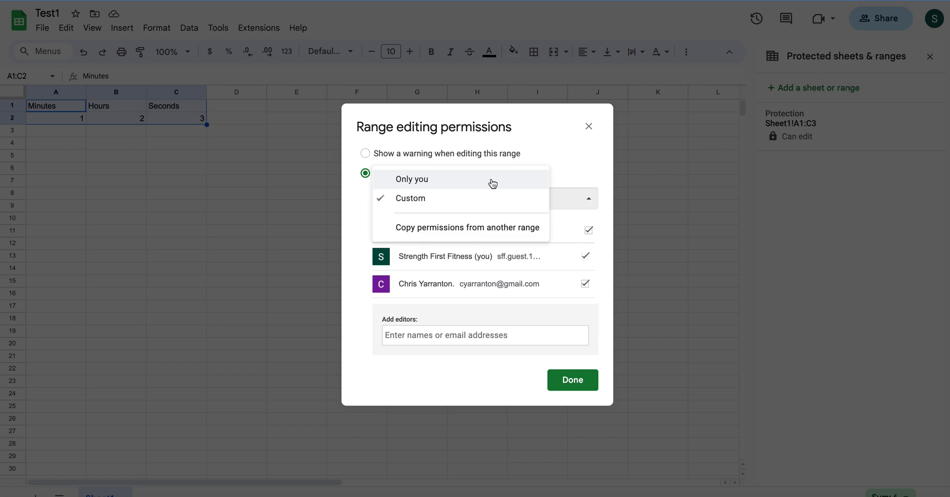
pyautogui.click(412, 179)
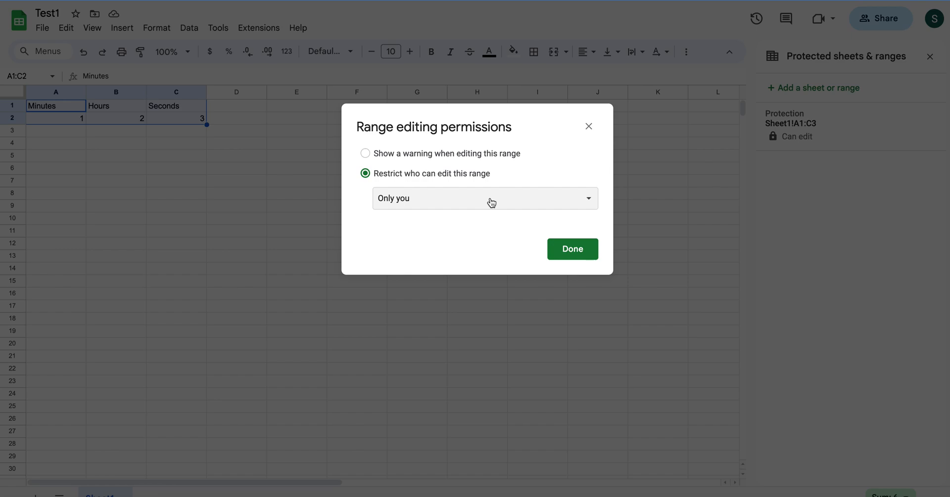
pyautogui.click(484, 198)
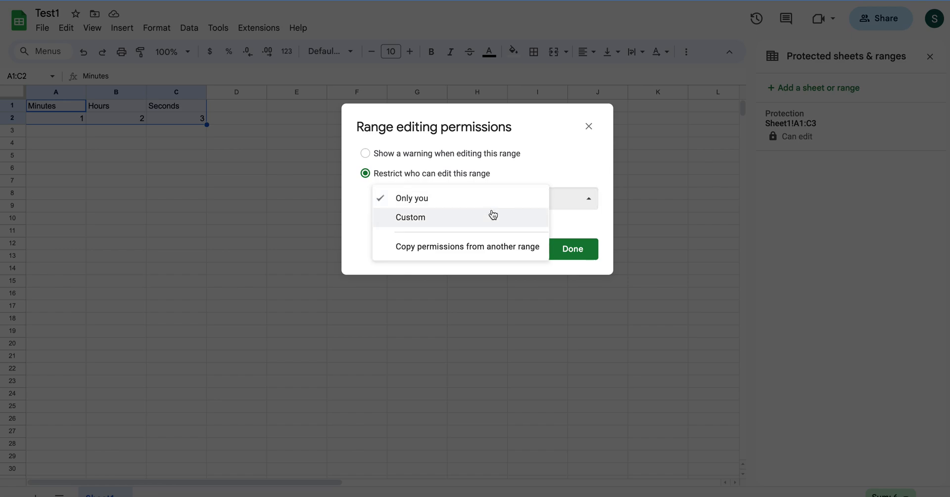
pyautogui.click(410, 216)
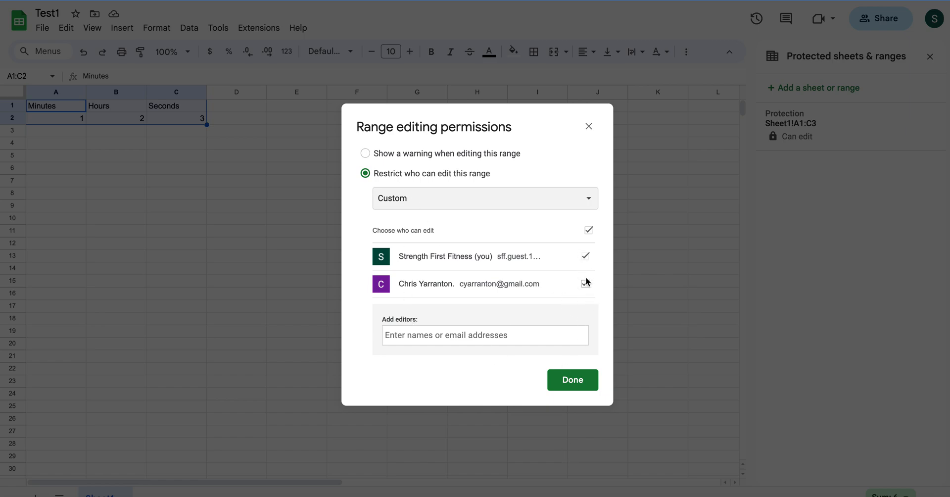
pyautogui.click(585, 283)
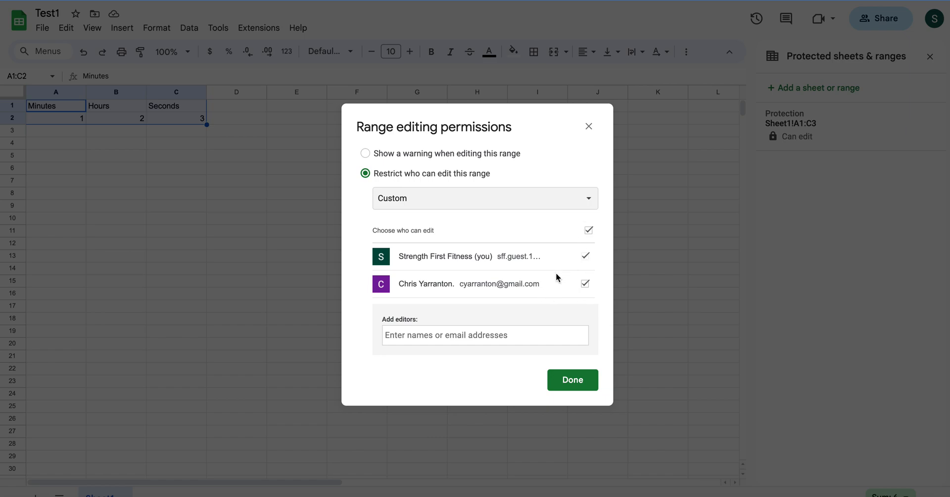
pyautogui.moveTo(568, 245)
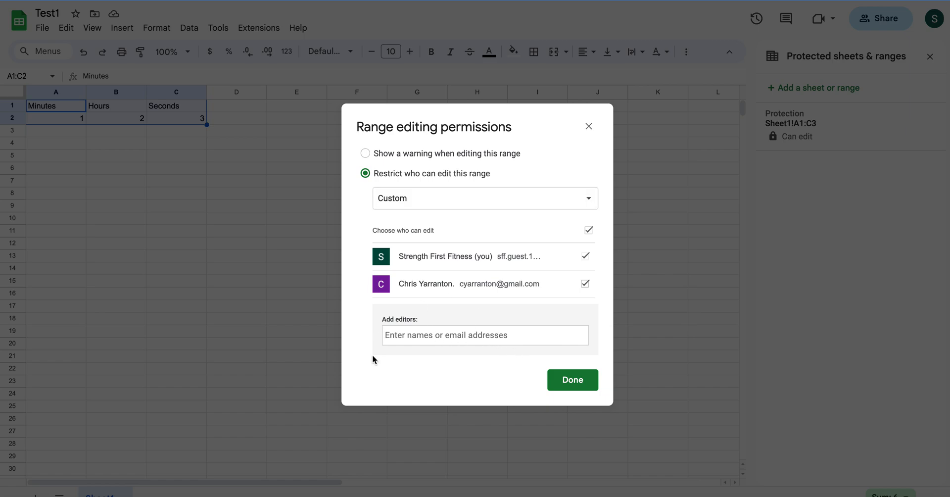
pyautogui.moveTo(387, 356)
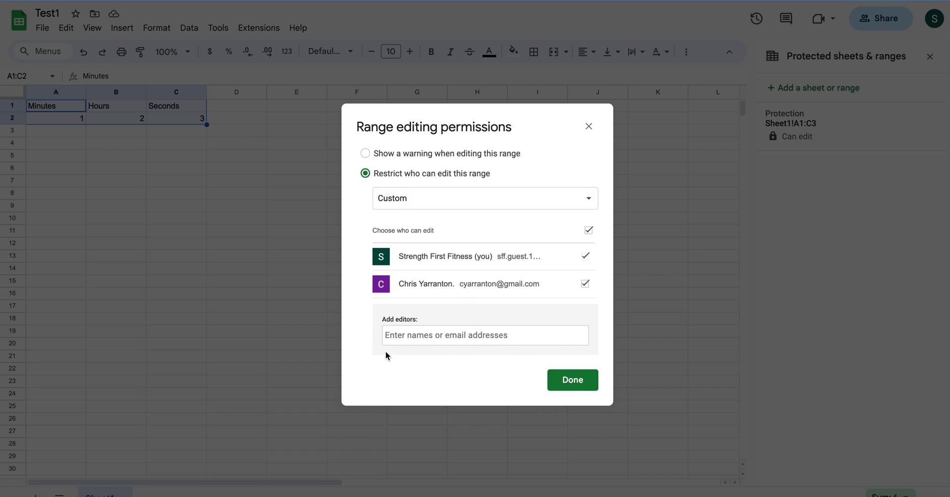
pyautogui.moveTo(595, 226)
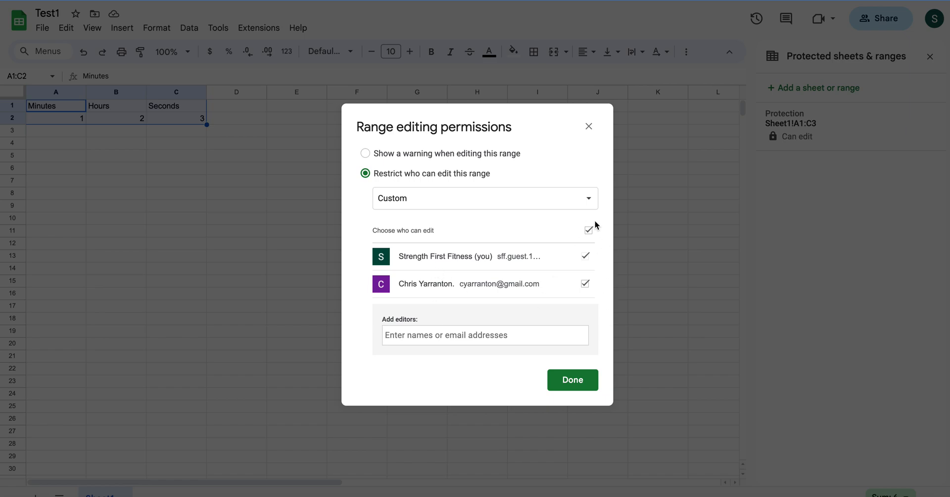
pyautogui.moveTo(757, 28)
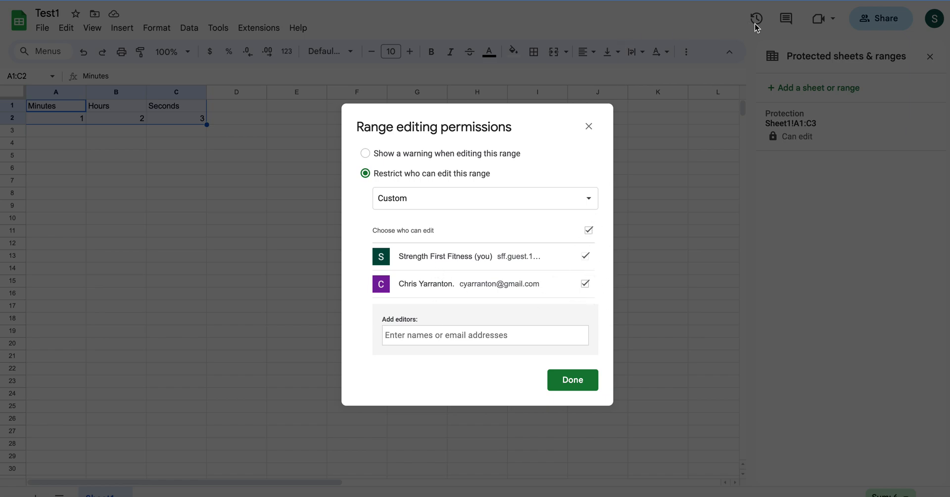
pyautogui.moveTo(582, 312)
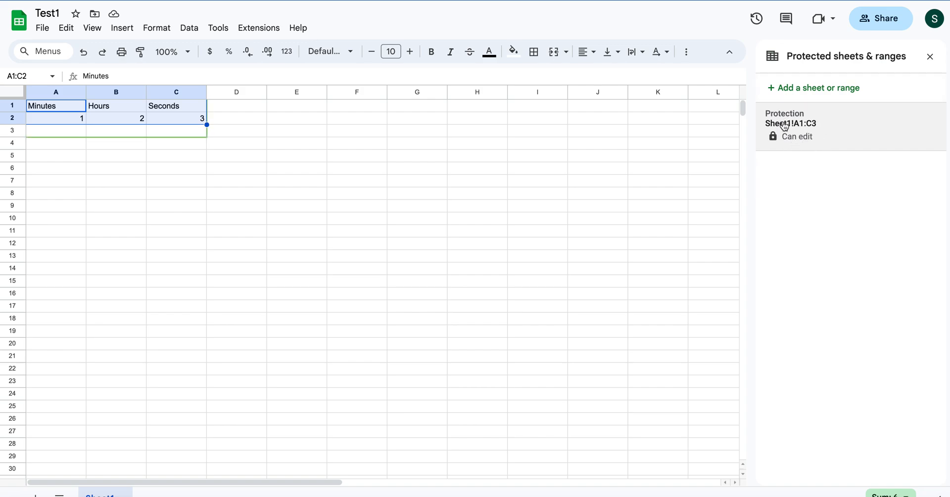
pyautogui.moveTo(791, 122)
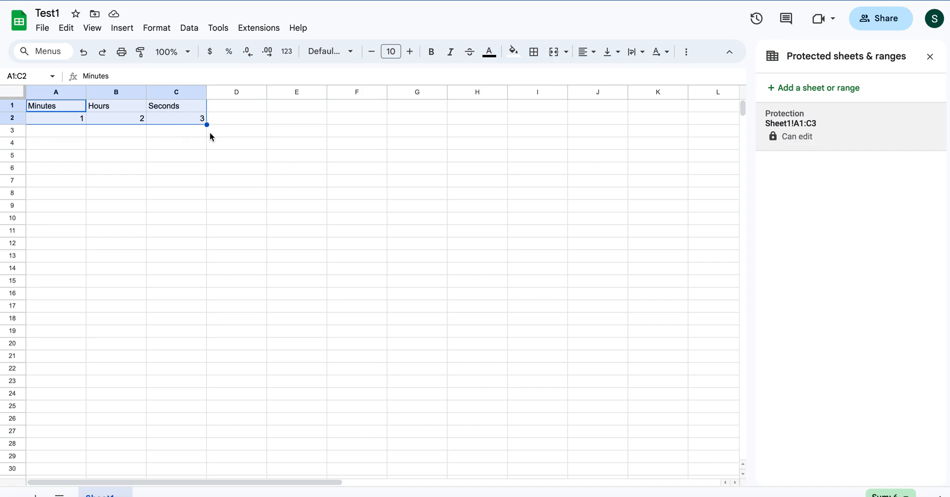
pyautogui.moveTo(168, 132)
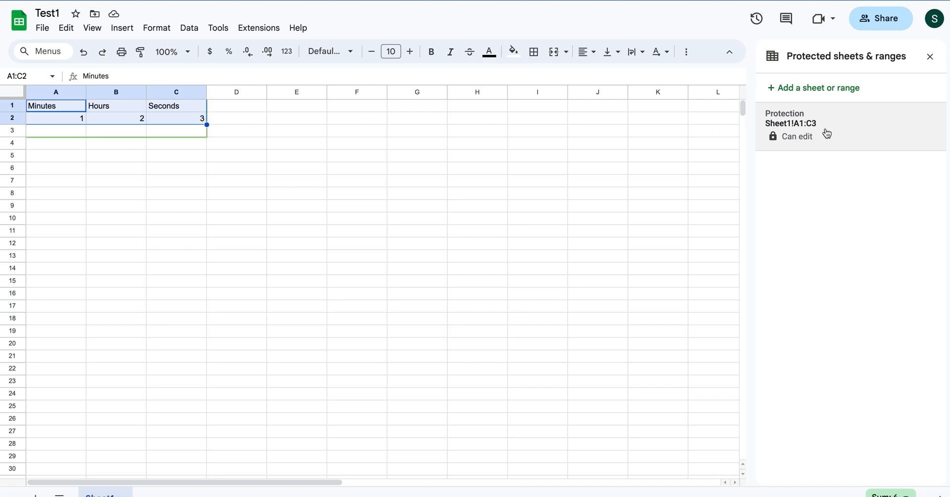
pyautogui.moveTo(812, 145)
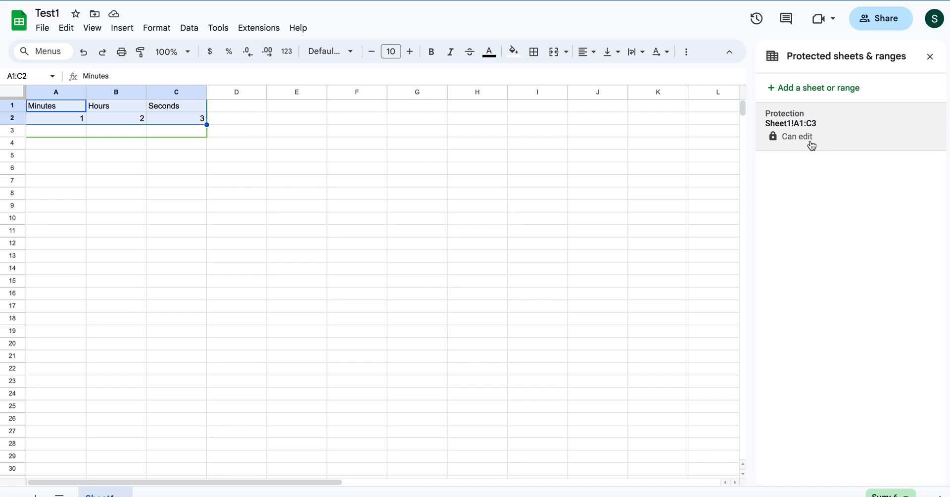
pyautogui.moveTo(814, 141)
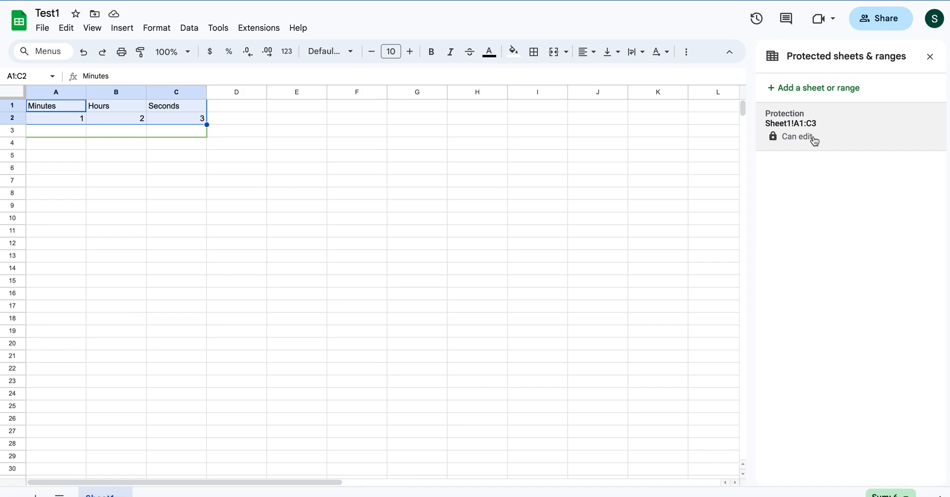
# Change the Protection range to Sheet1!A1:C4, save it, and reopen its settings.
pyautogui.click(791, 125)
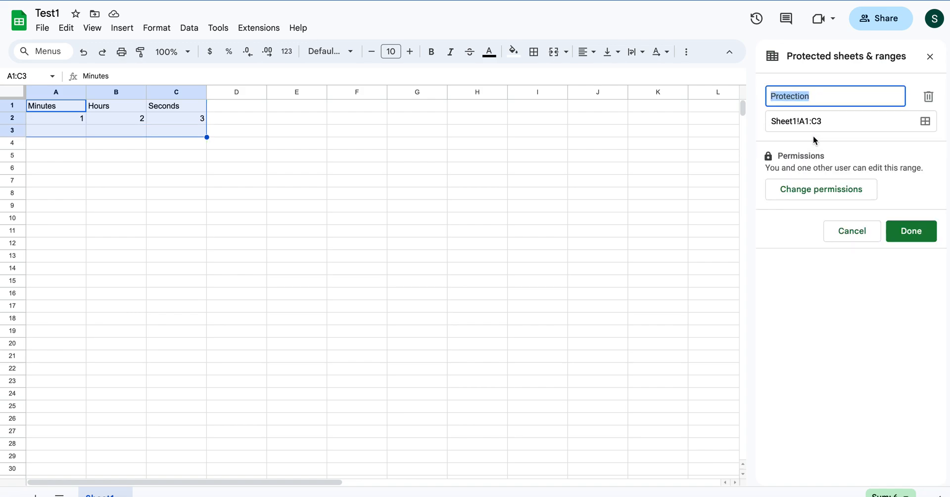
pyautogui.click(843, 121)
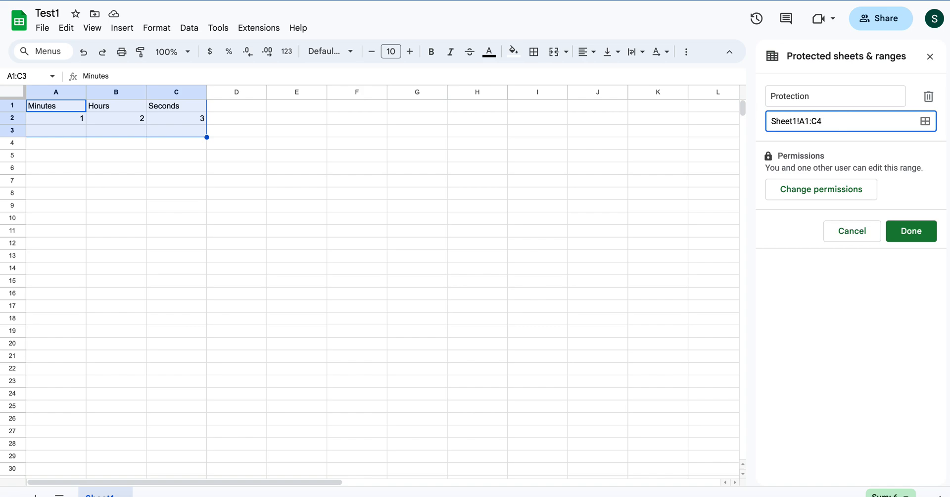
pyautogui.click(911, 231)
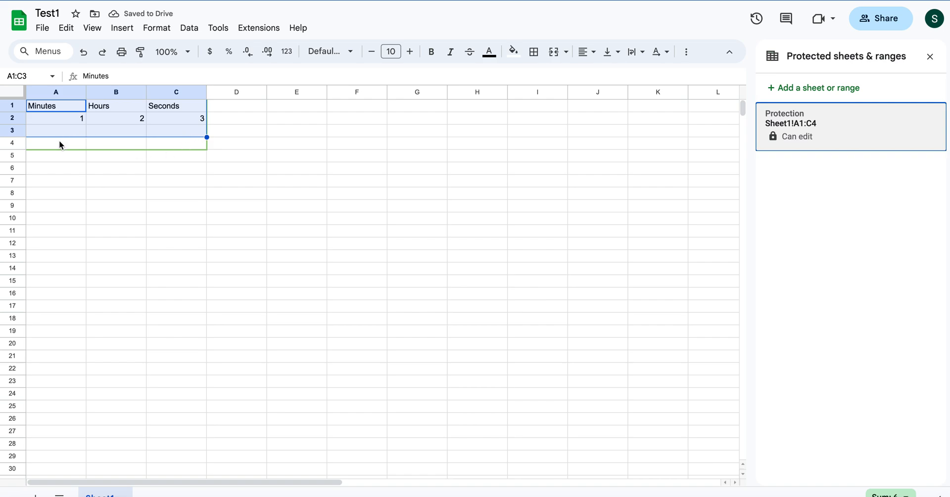
pyautogui.moveTo(208, 98)
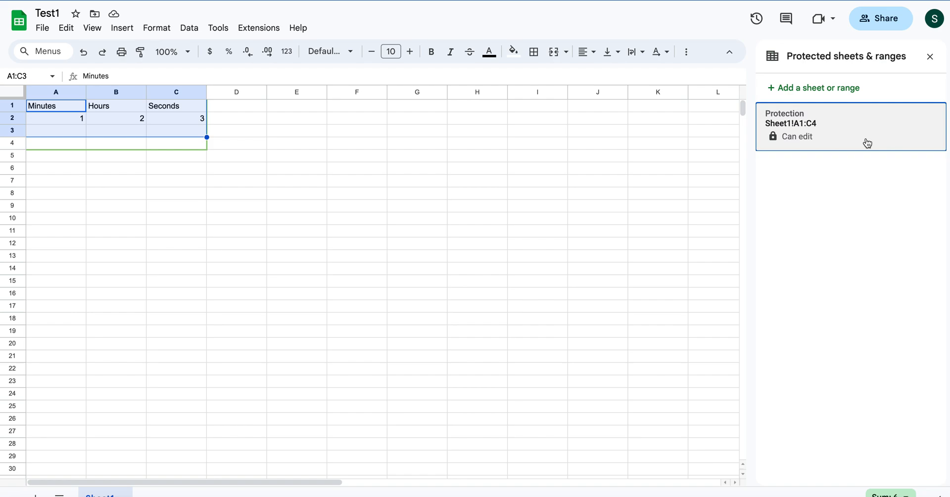
pyautogui.click(852, 126)
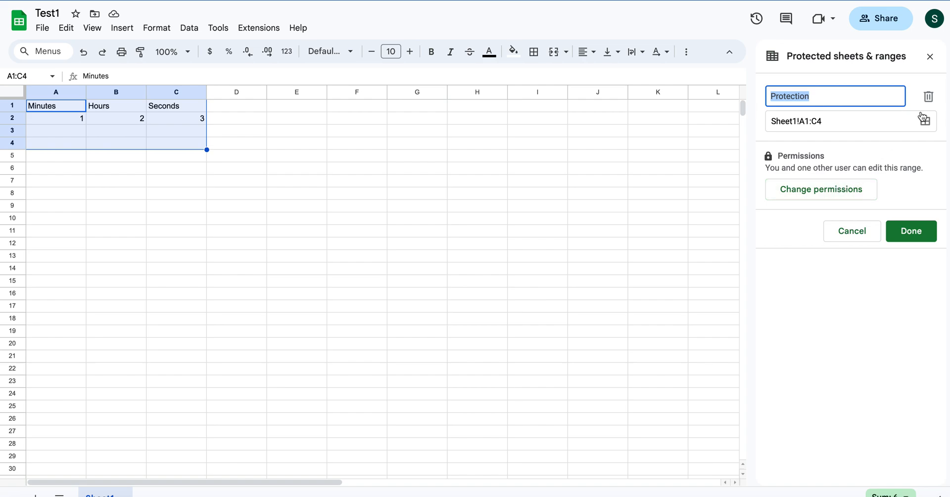
# Remove the Protection range so A1:C4 is no longer protected.
pyautogui.click(928, 96)
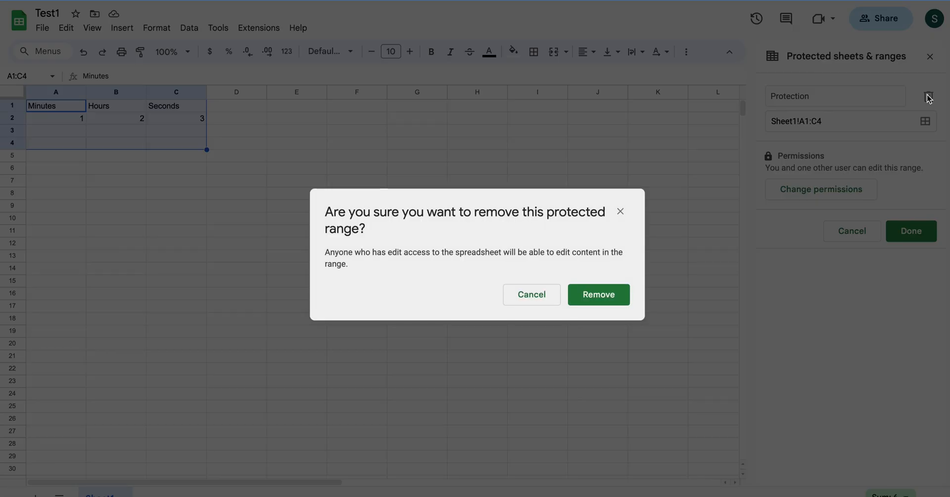
pyautogui.click(598, 295)
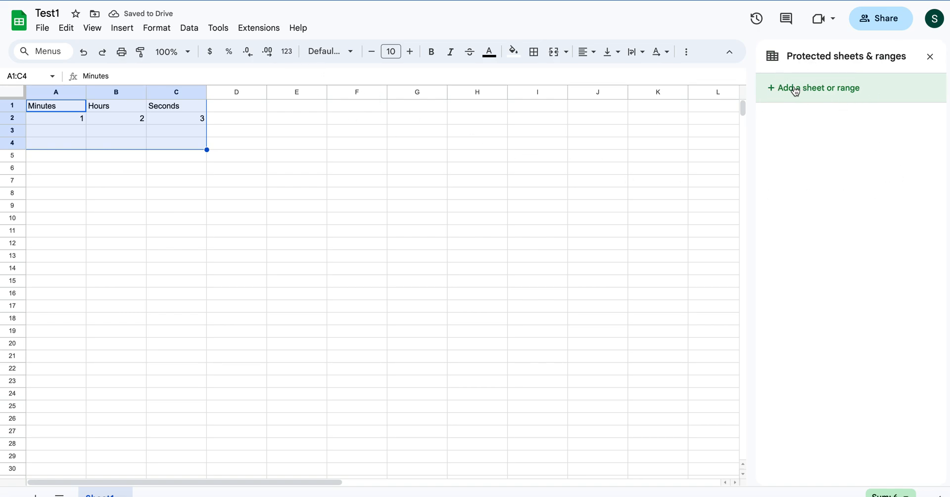
# Begin a new protected range for Sheet1!A6:C9, the empty rows below the table.
pyautogui.click(820, 88)
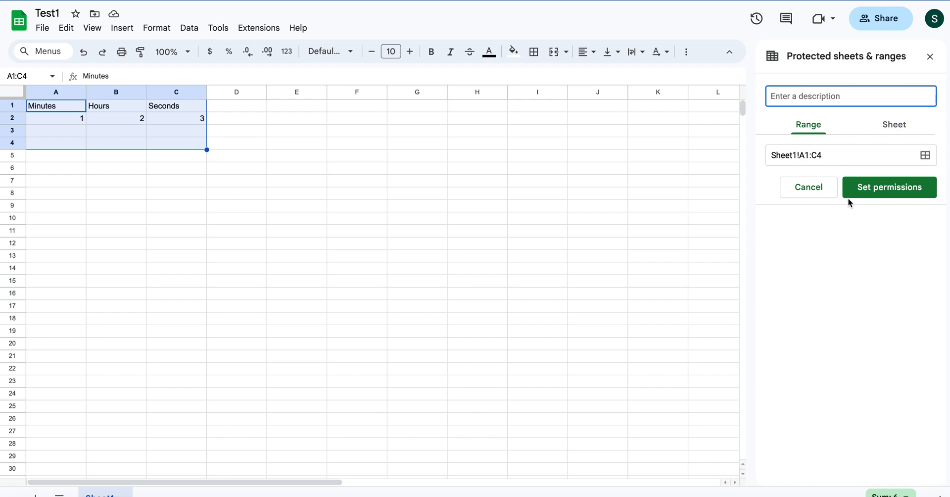
pyautogui.moveTo(676, 104)
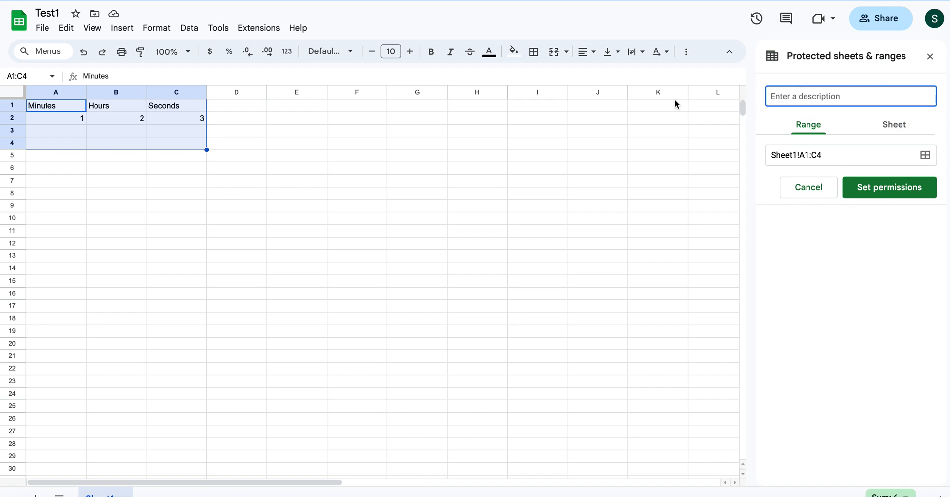
pyautogui.moveTo(198, 110)
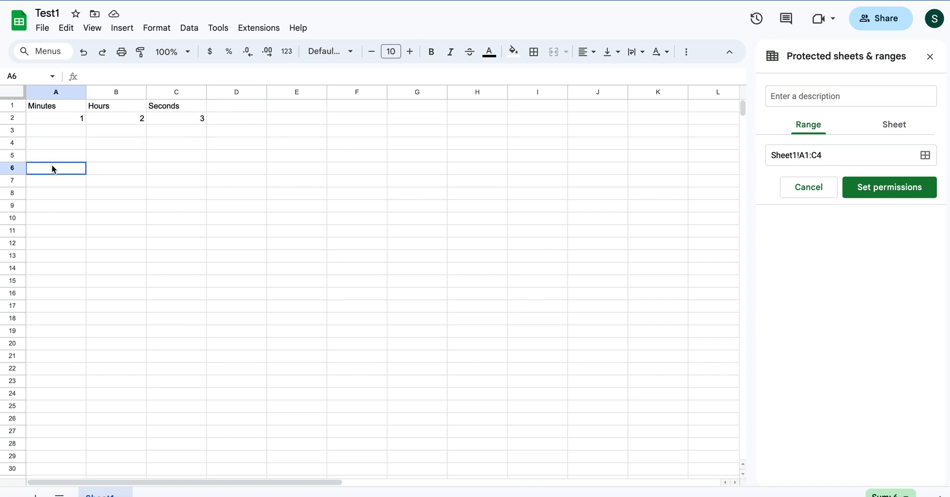
pyautogui.moveTo(55, 169); pyautogui.dragTo(176, 205)
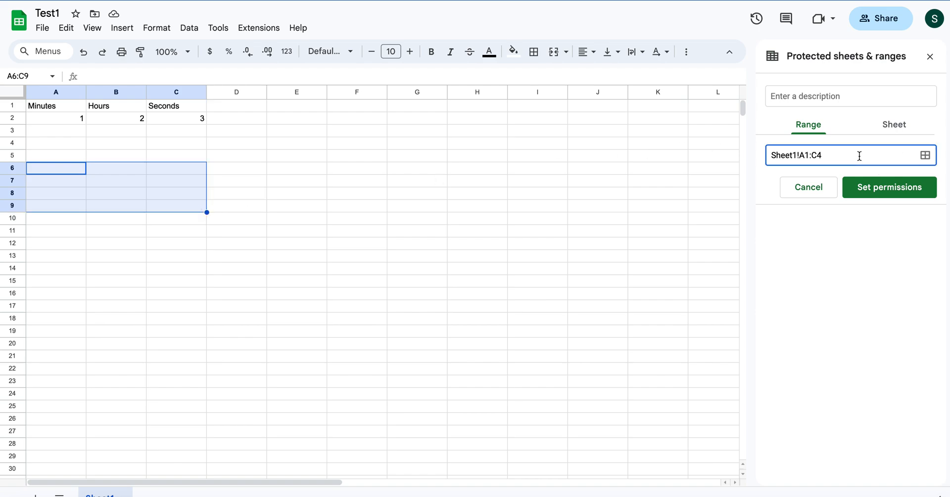
pyautogui.click(808, 188)
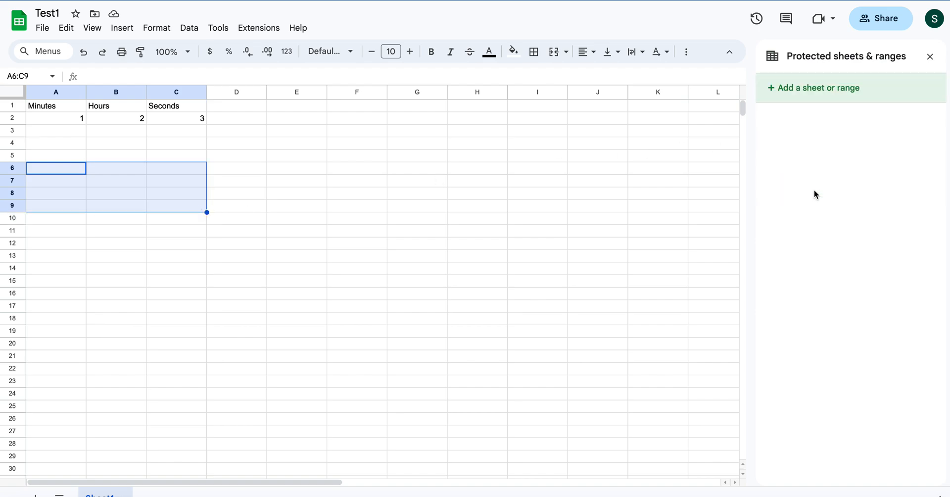
pyautogui.click(820, 87)
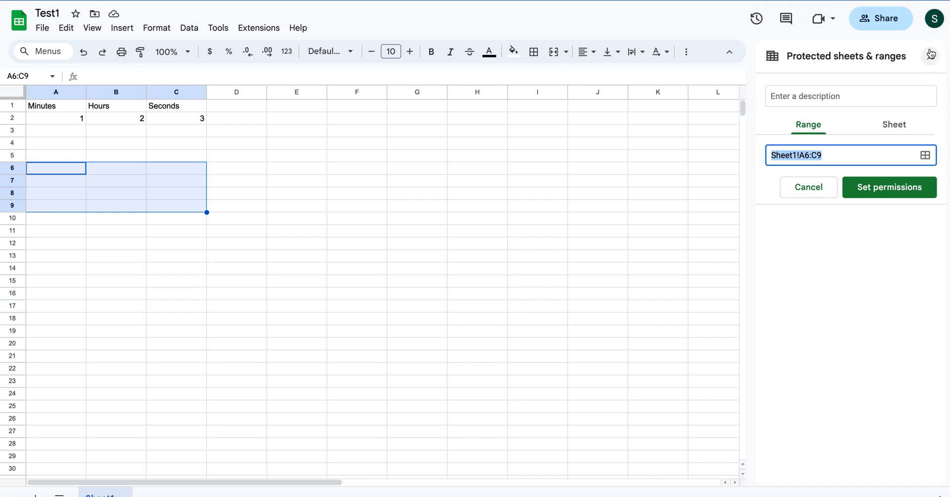
# Dismiss the A6:C9 protection draft, returning to the plain Test1 table.
pyautogui.click(808, 187)
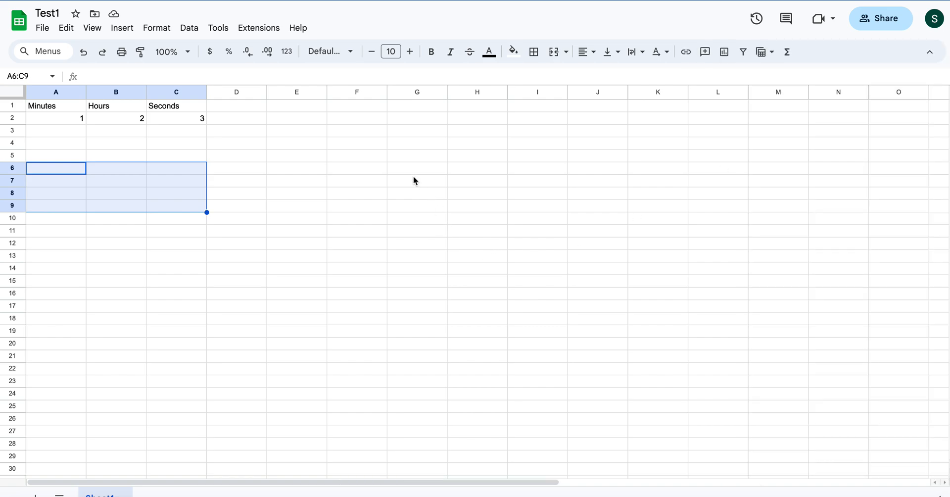
pyautogui.moveTo(415, 187)
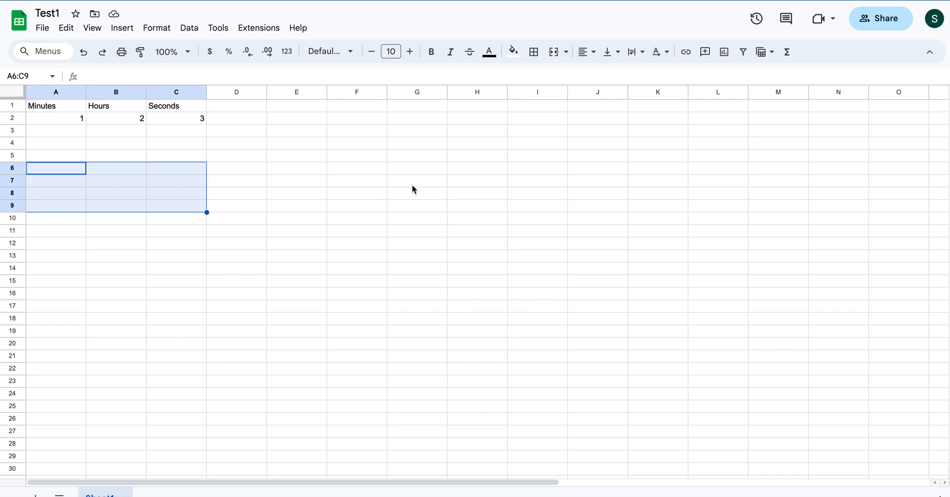
pyautogui.moveTo(722, 22)
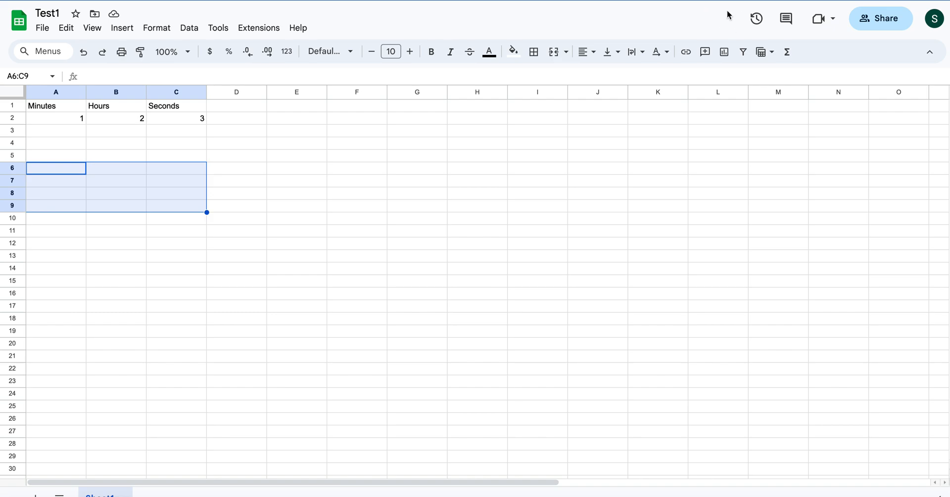
pyautogui.moveTo(48, 249)
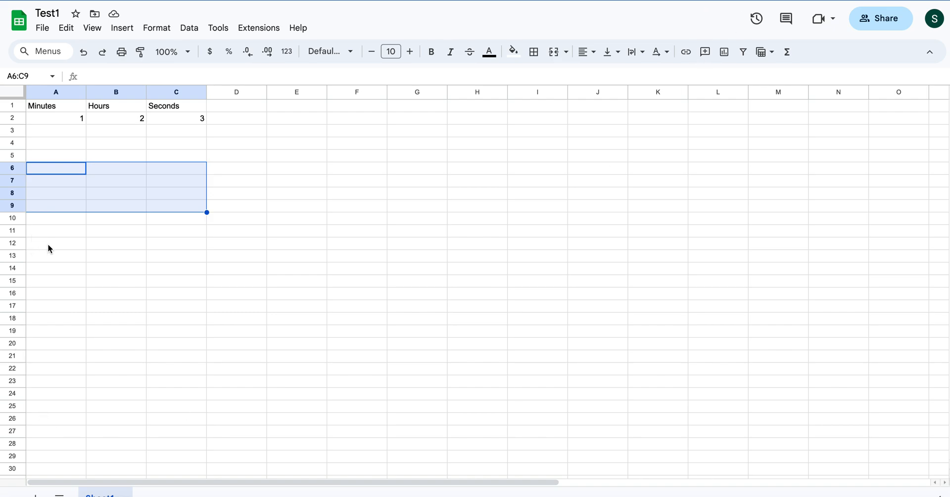
pyautogui.moveTo(48, 252)
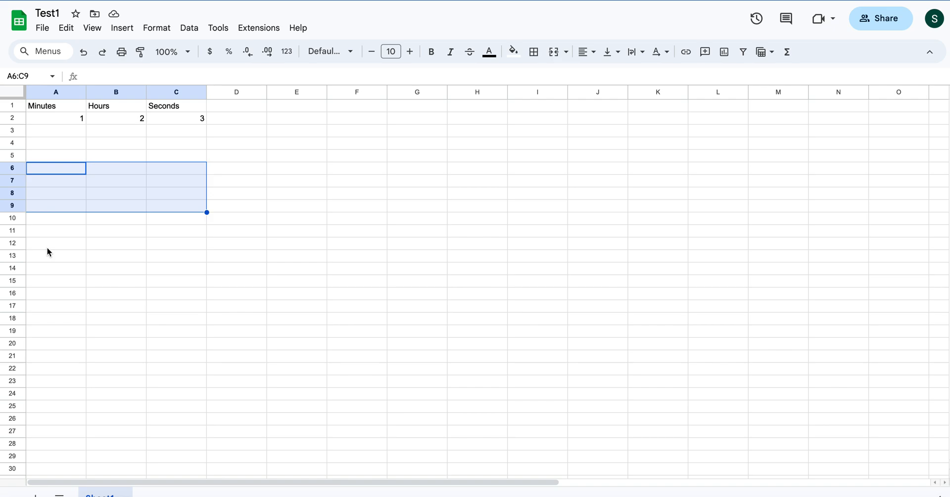
pyautogui.moveTo(58, 238)
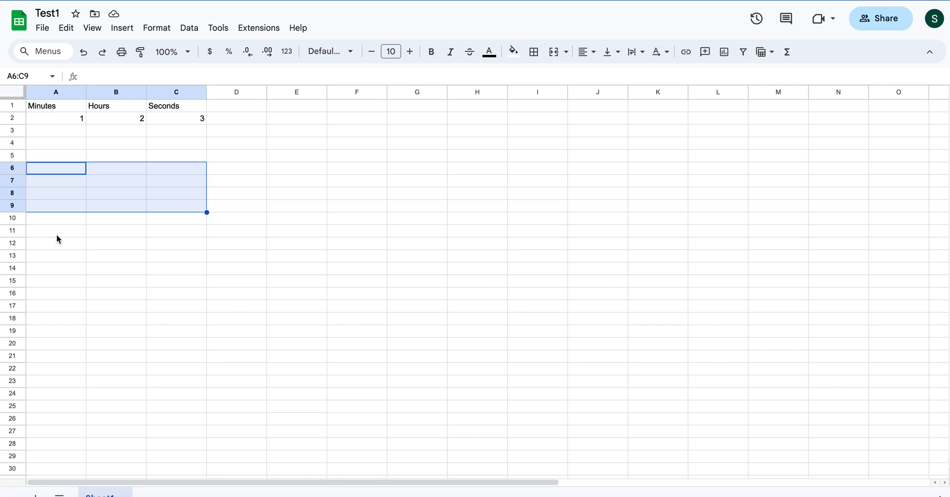
pyautogui.moveTo(58, 242)
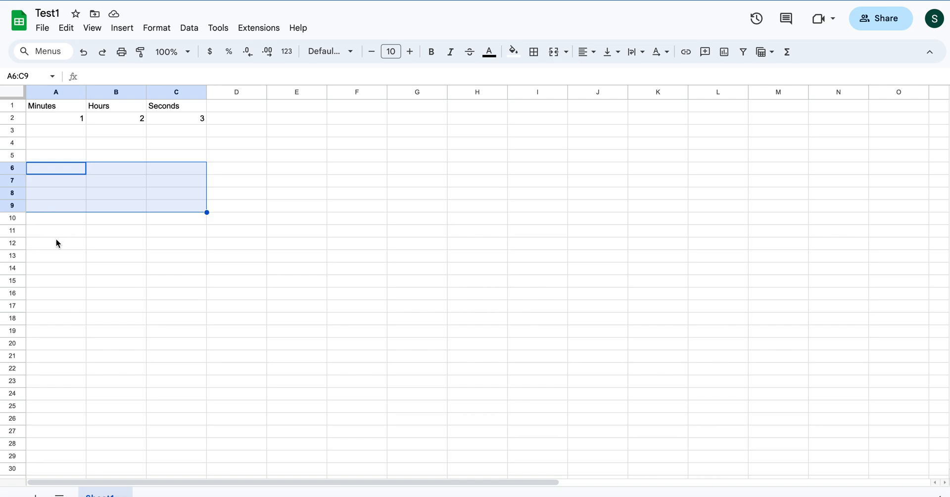
pyautogui.moveTo(47, 248)
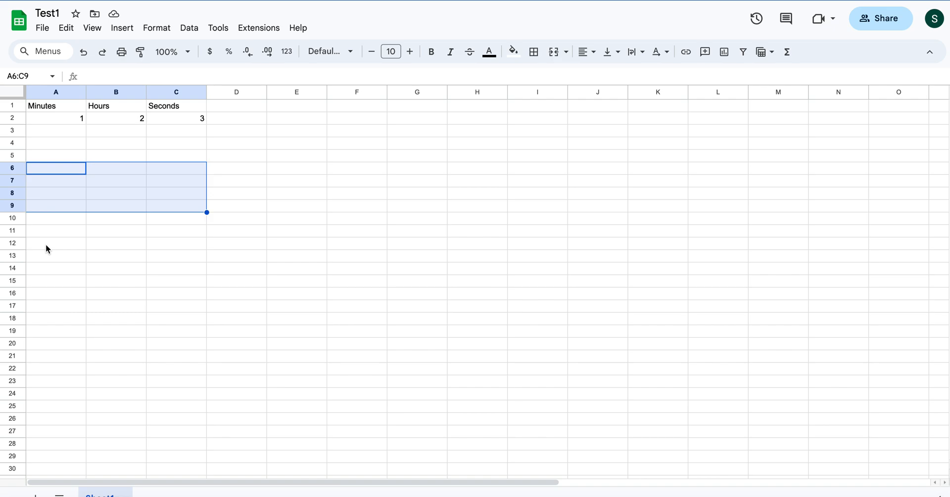
pyautogui.moveTo(129, 260)
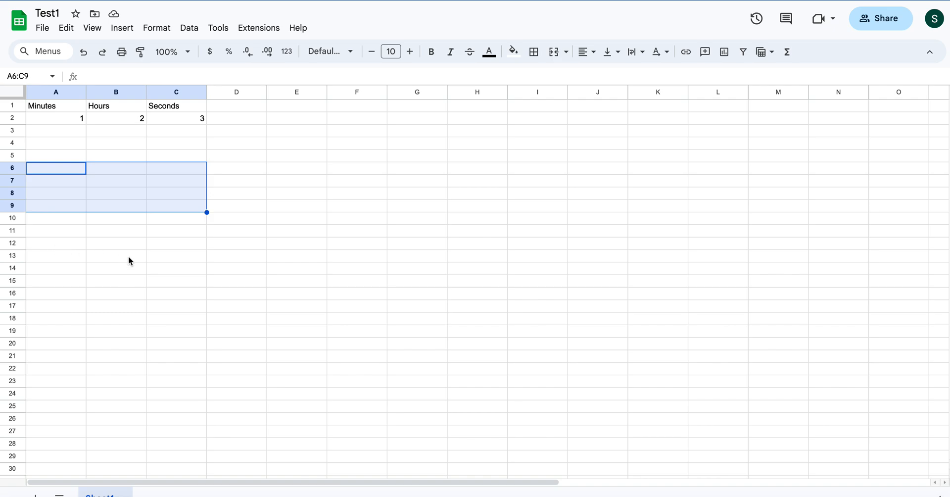
pyautogui.moveTo(133, 262)
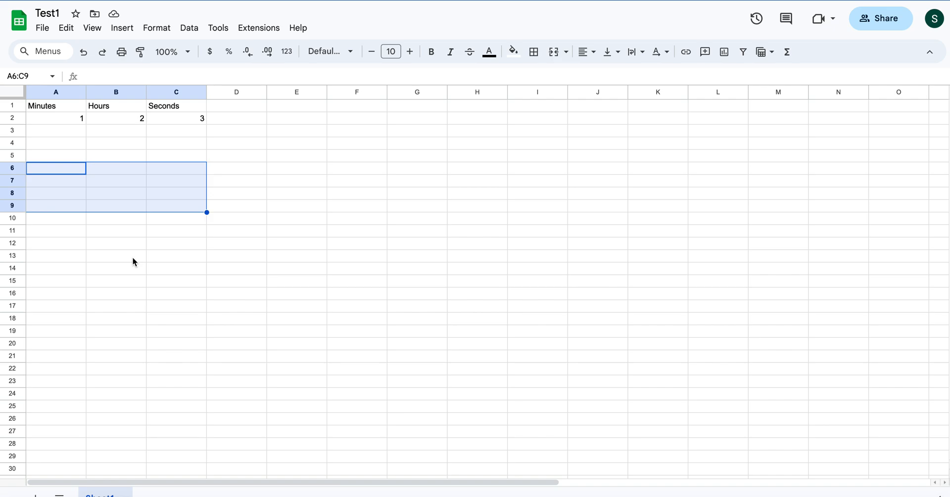